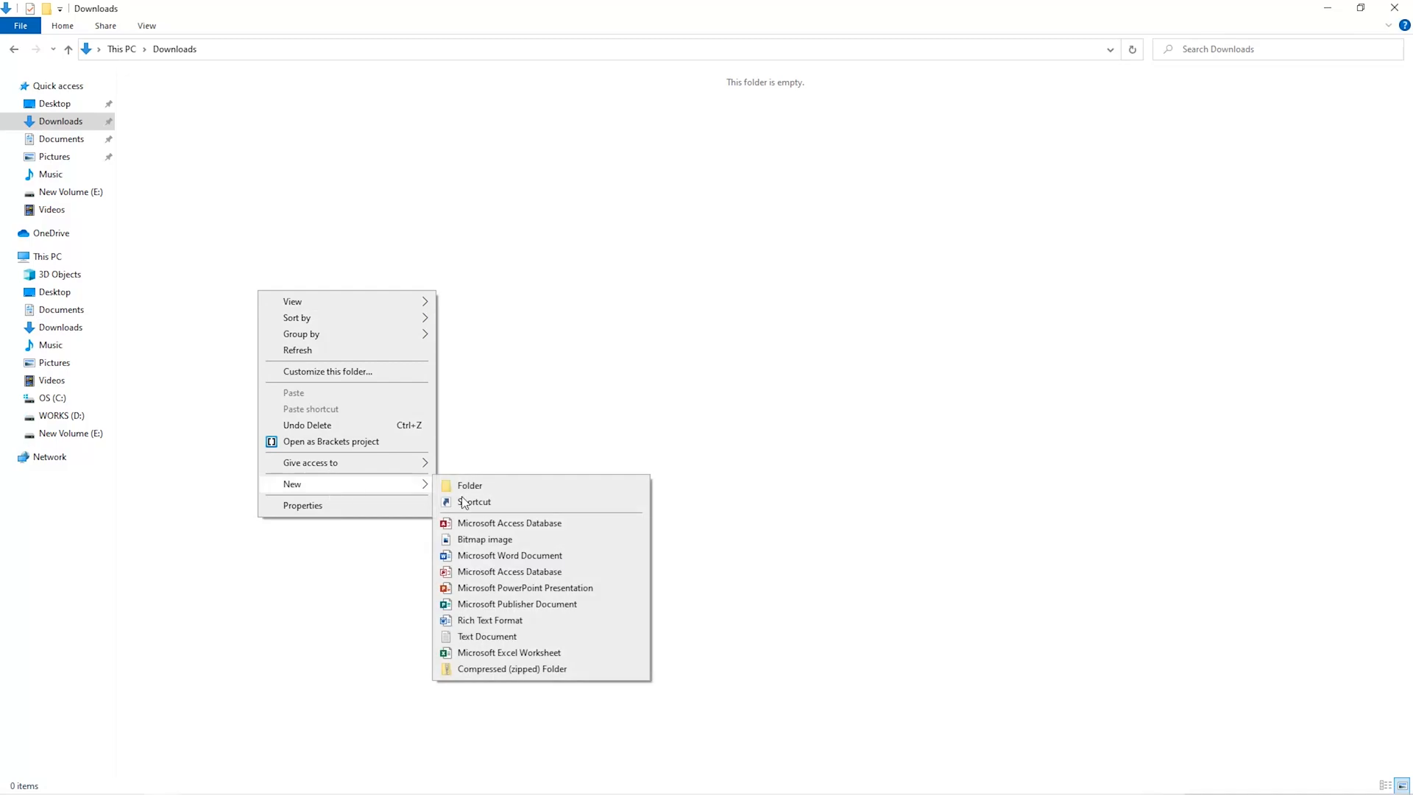
# - Create a new folder named Miner in the Downloads folder
pyautogui.click(469, 485)
pyautogui.write('sec')
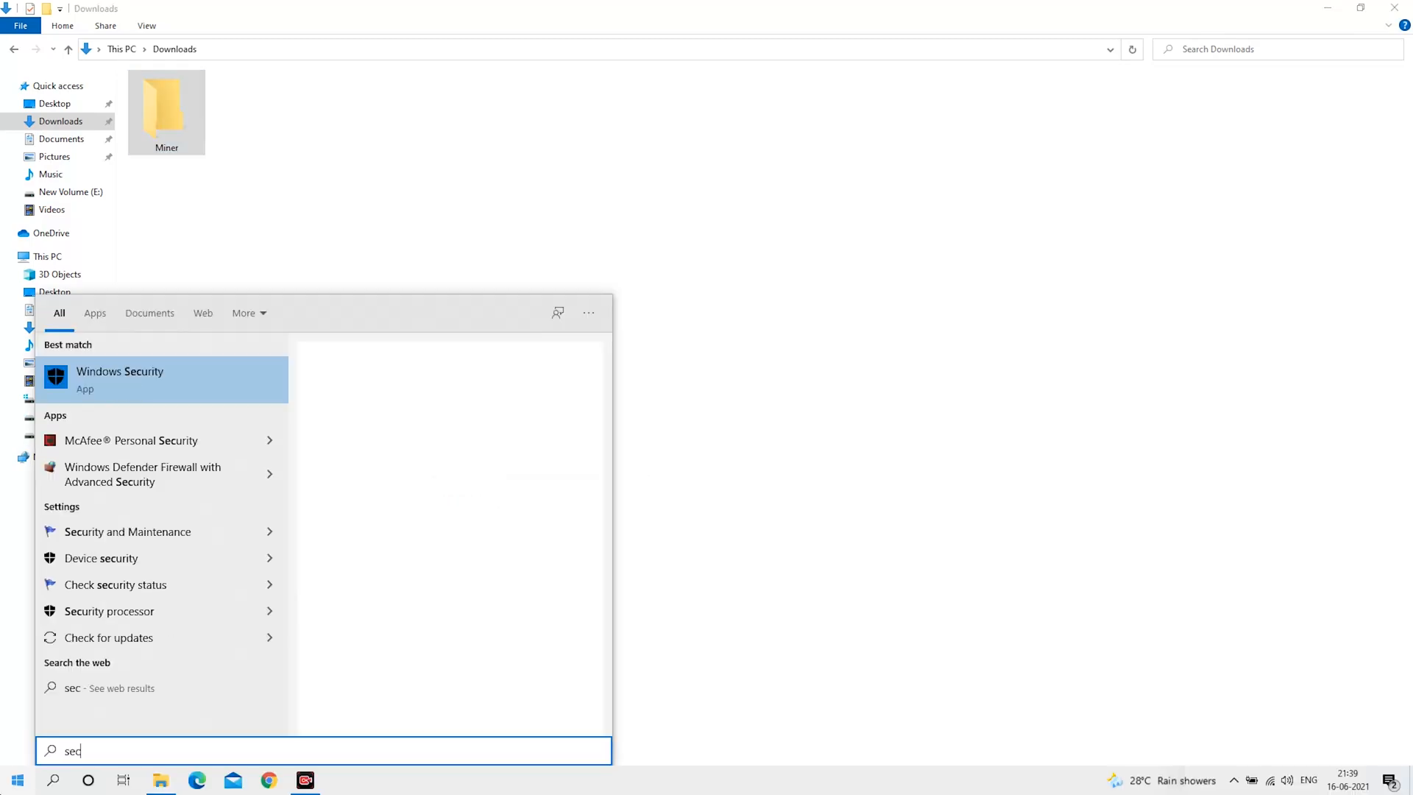
# - In Windows Security, start adding a Defender folder exclusion and open the folder browser
pyautogui.click(119, 380)
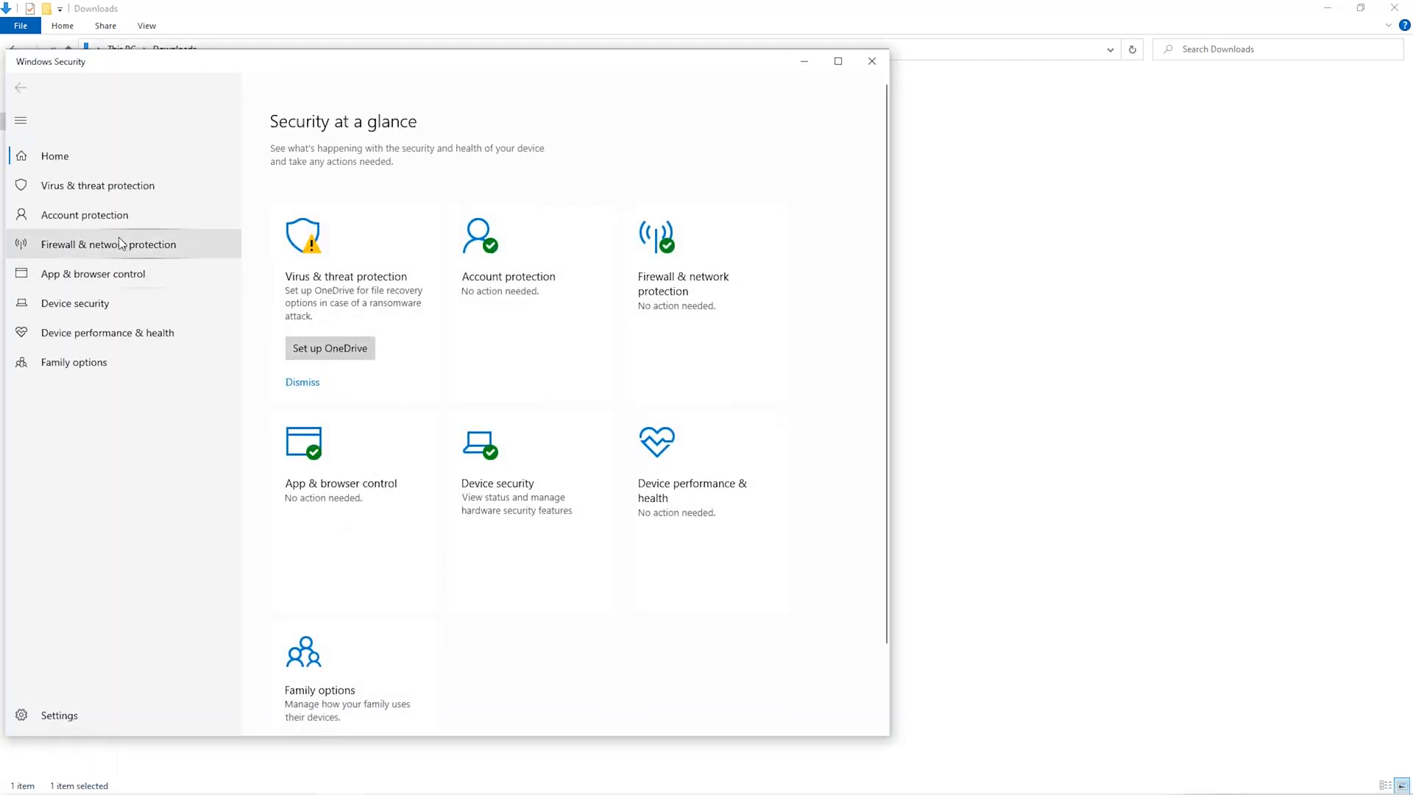
pyautogui.click(96, 185)
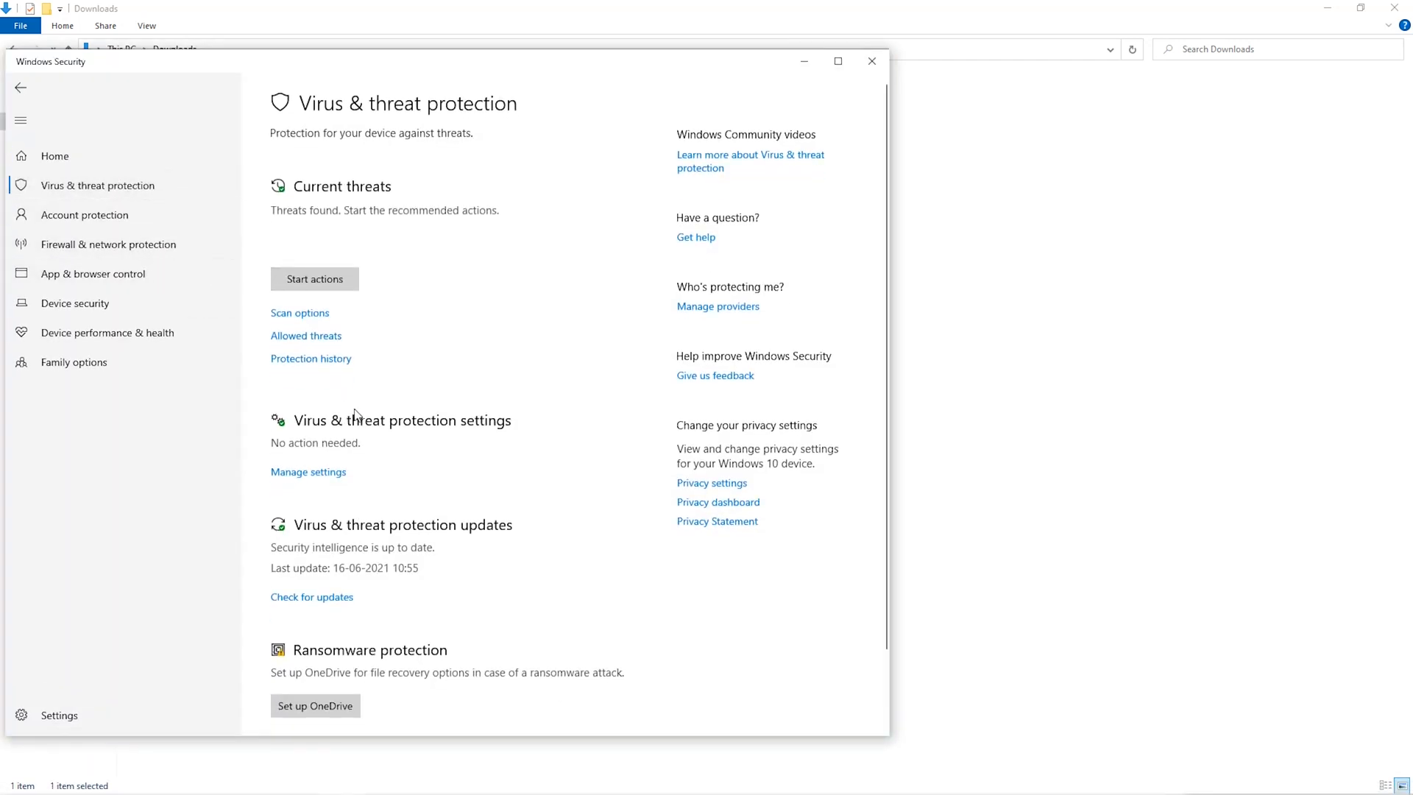
pyautogui.scroll(-3)
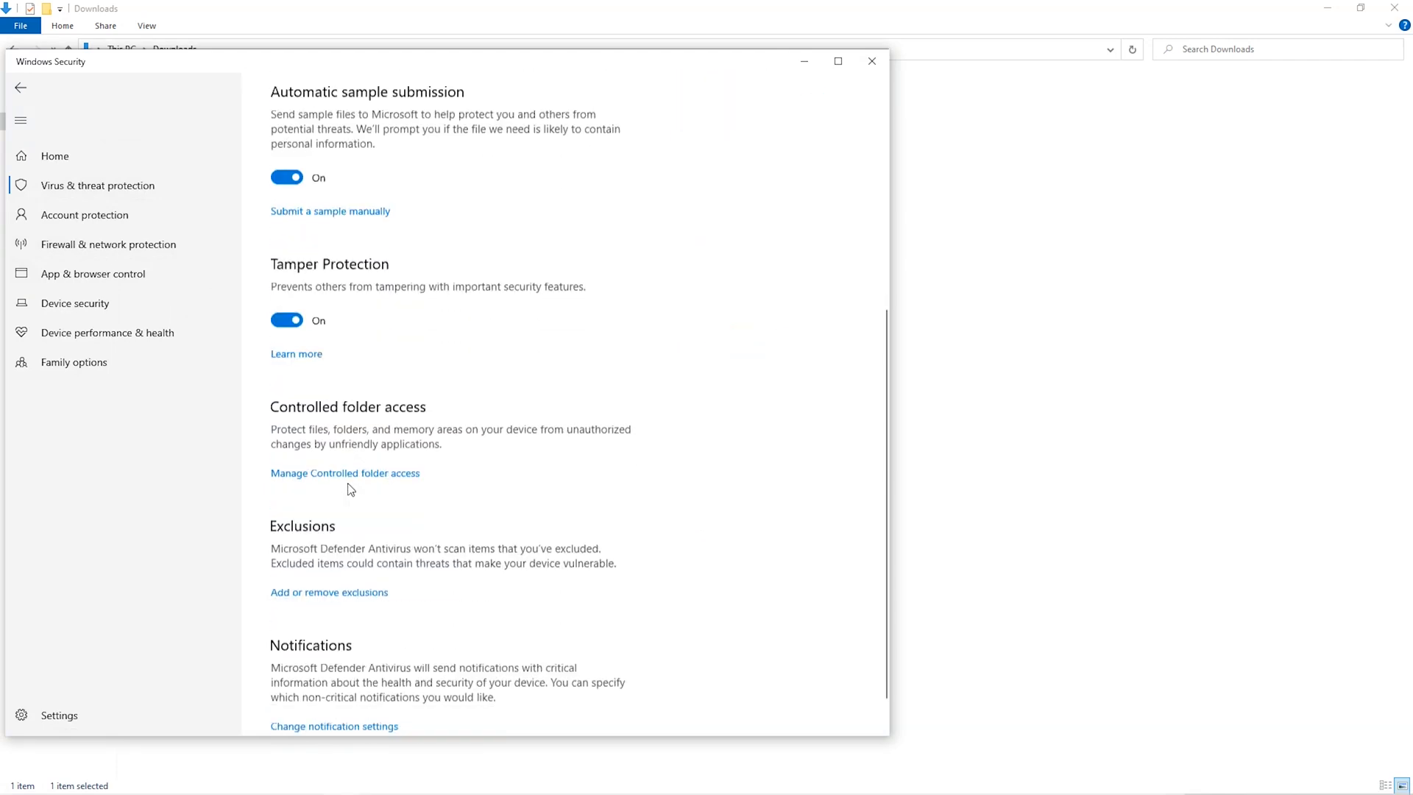
pyautogui.scroll(-3)
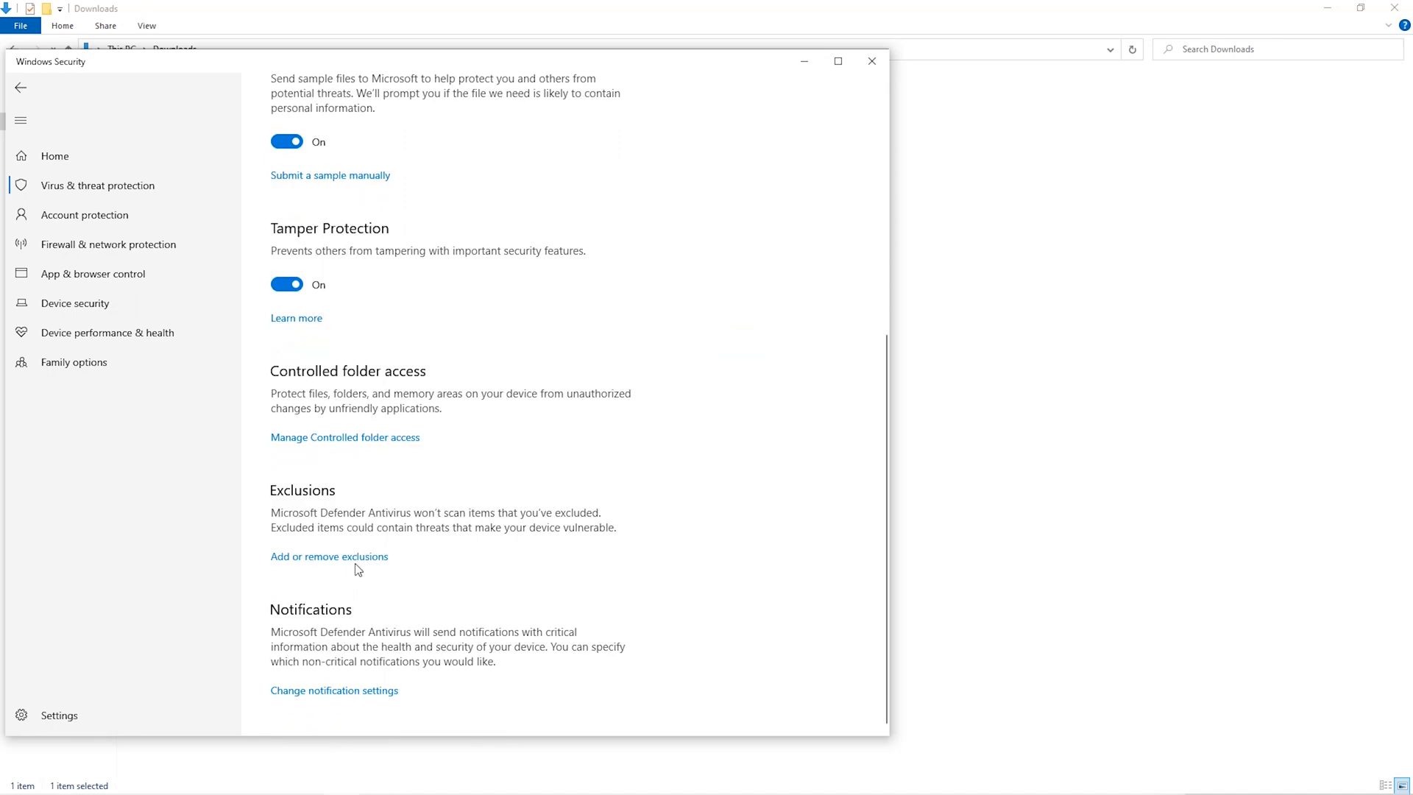
pyautogui.click(329, 556)
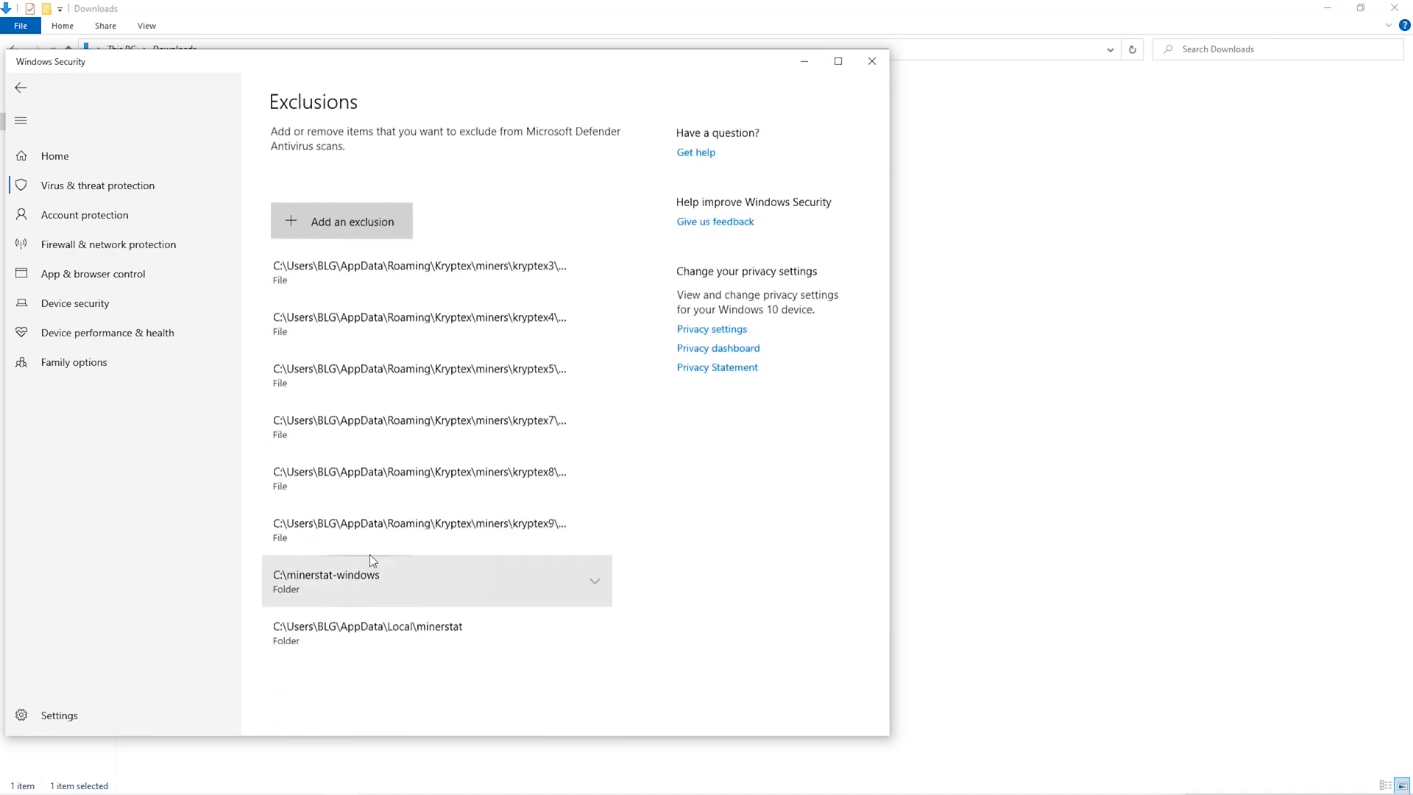
pyautogui.click(341, 220)
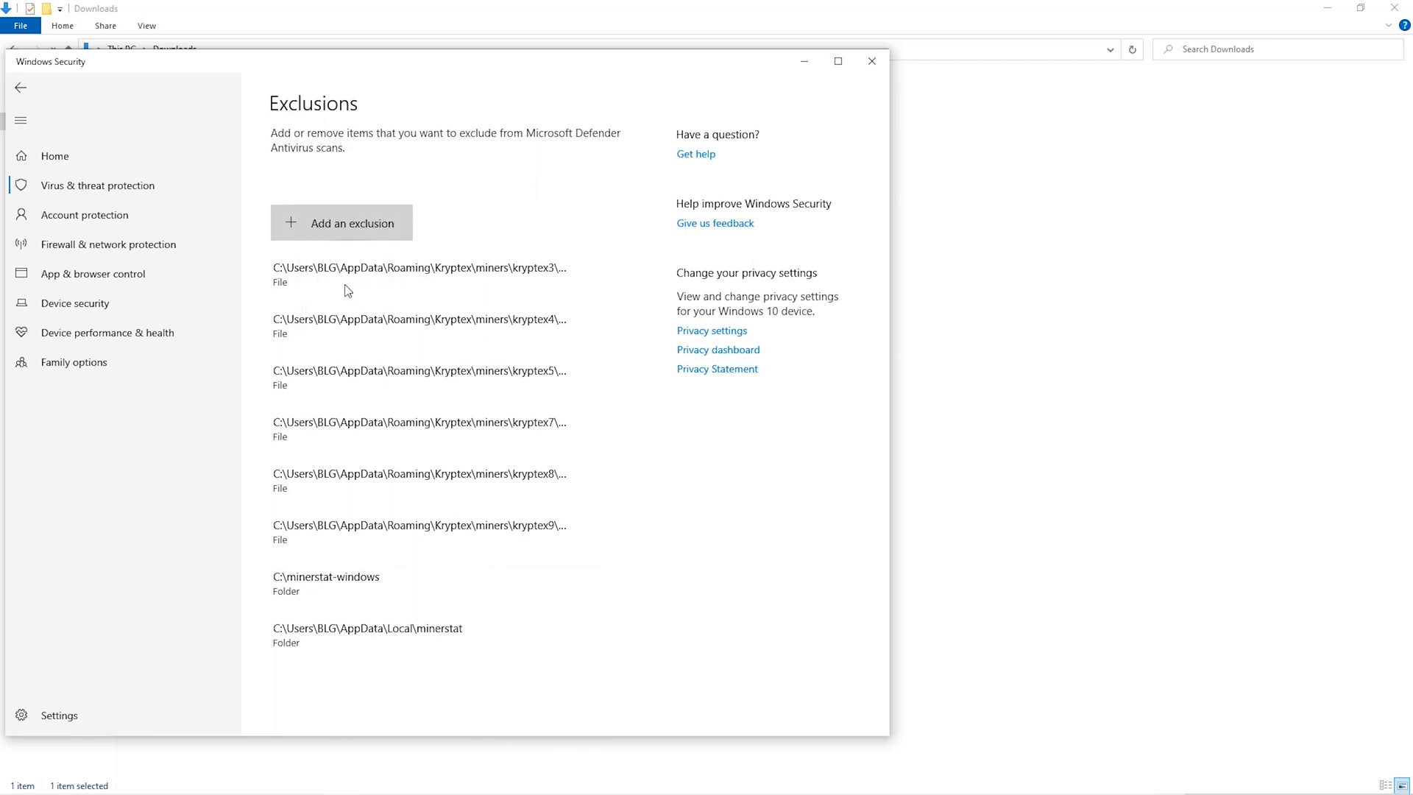
pyautogui.click(341, 222)
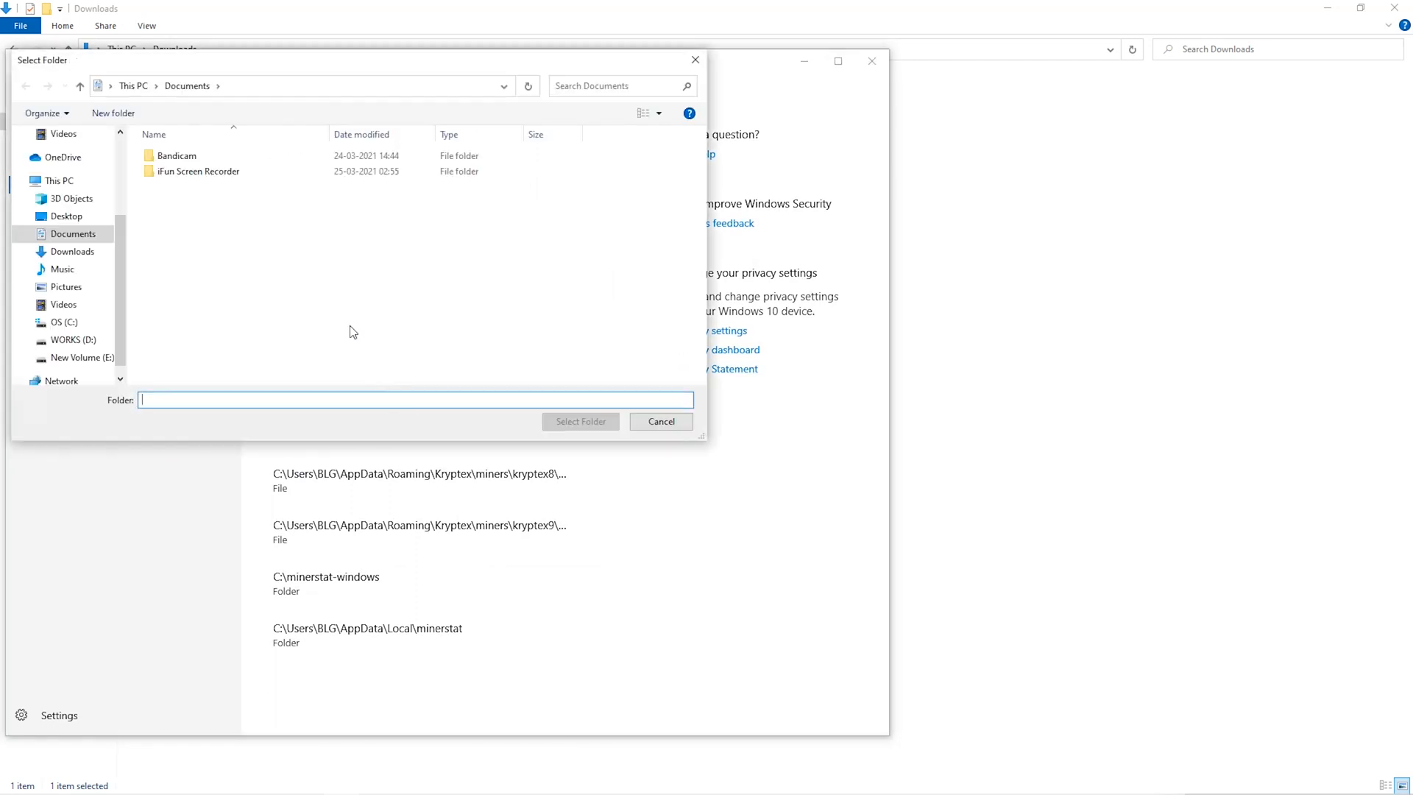
pyautogui.click(71, 268)
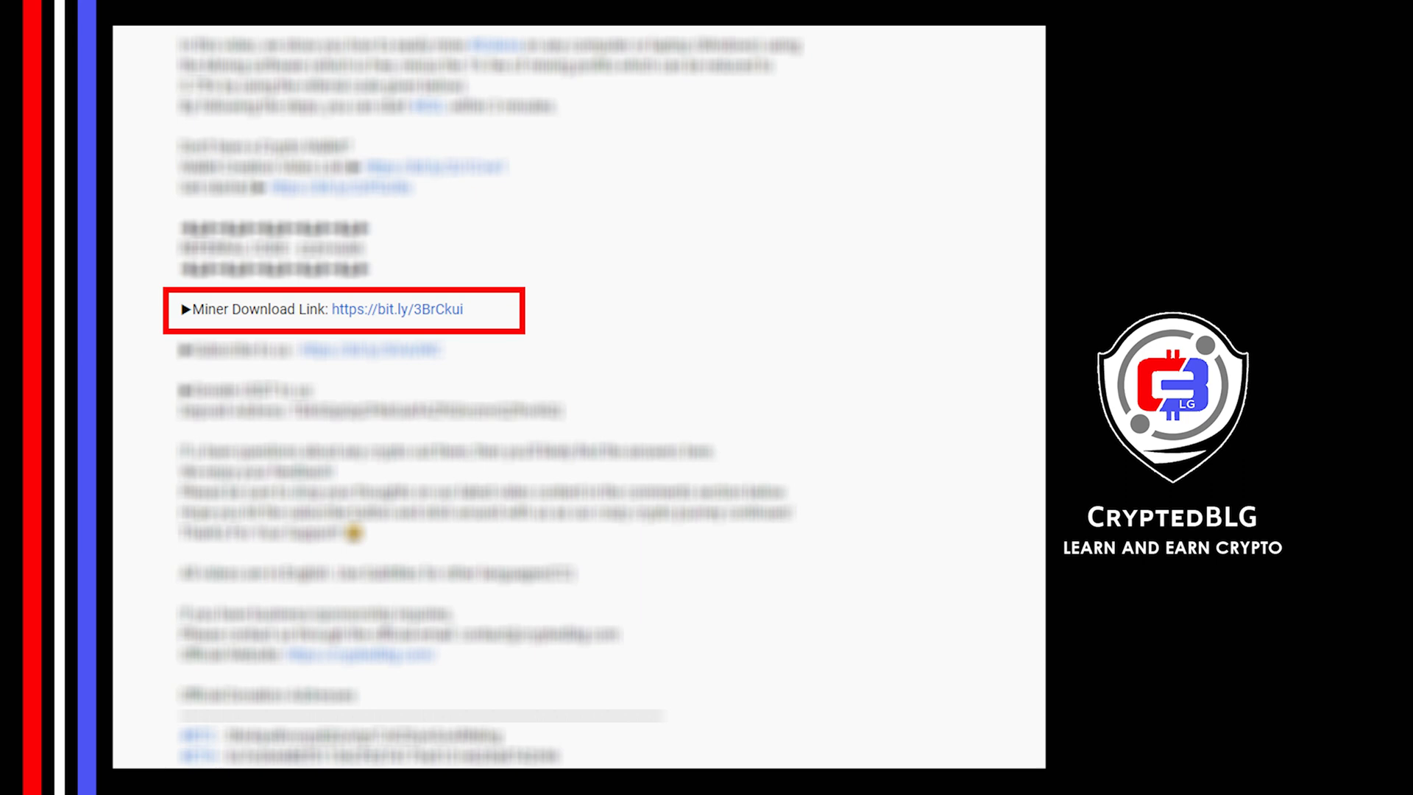
# - Save the unMineable.Miner.1.1.0-beta-mfi zip from Brave into Downloads\Miner
pyautogui.click(395, 309)
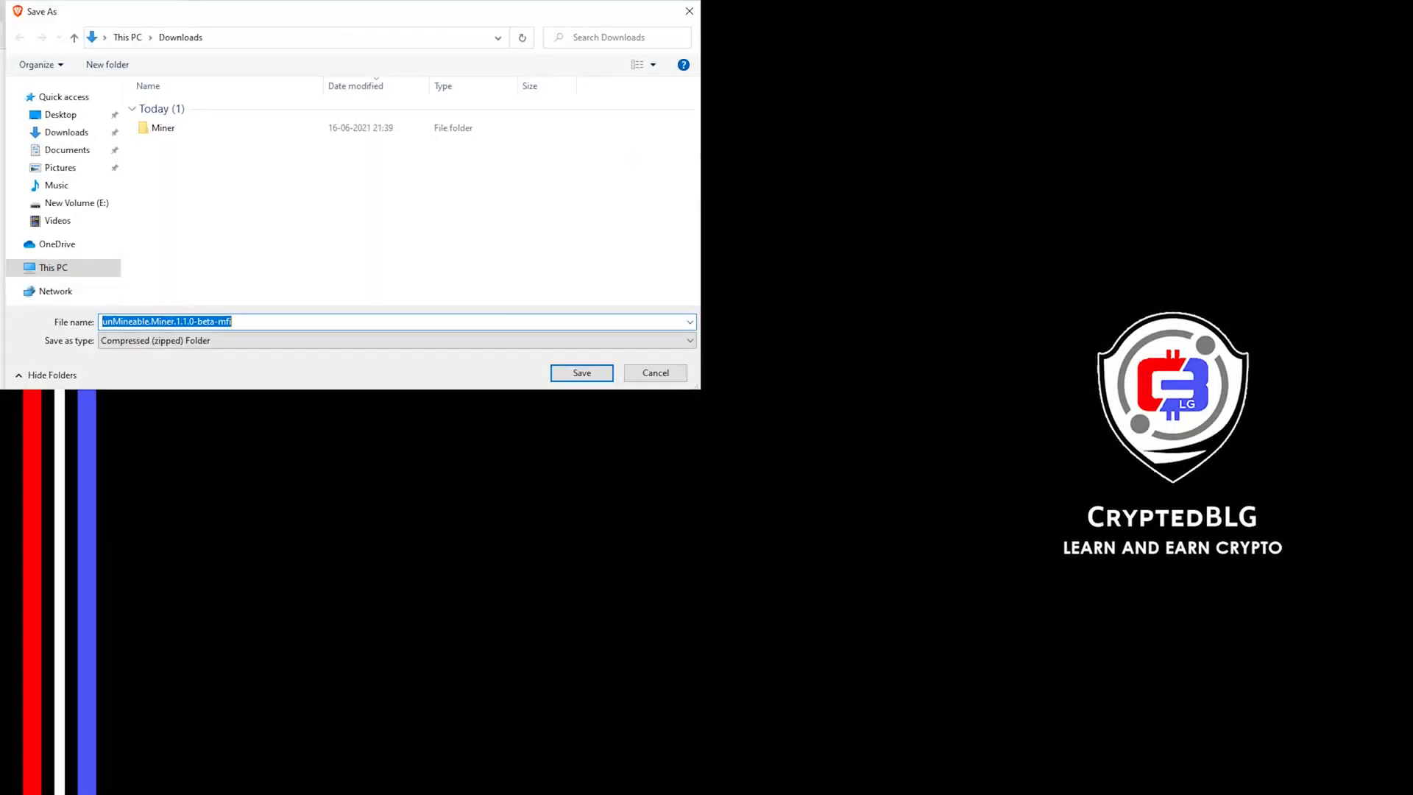
pyautogui.moveTo(427, 342)
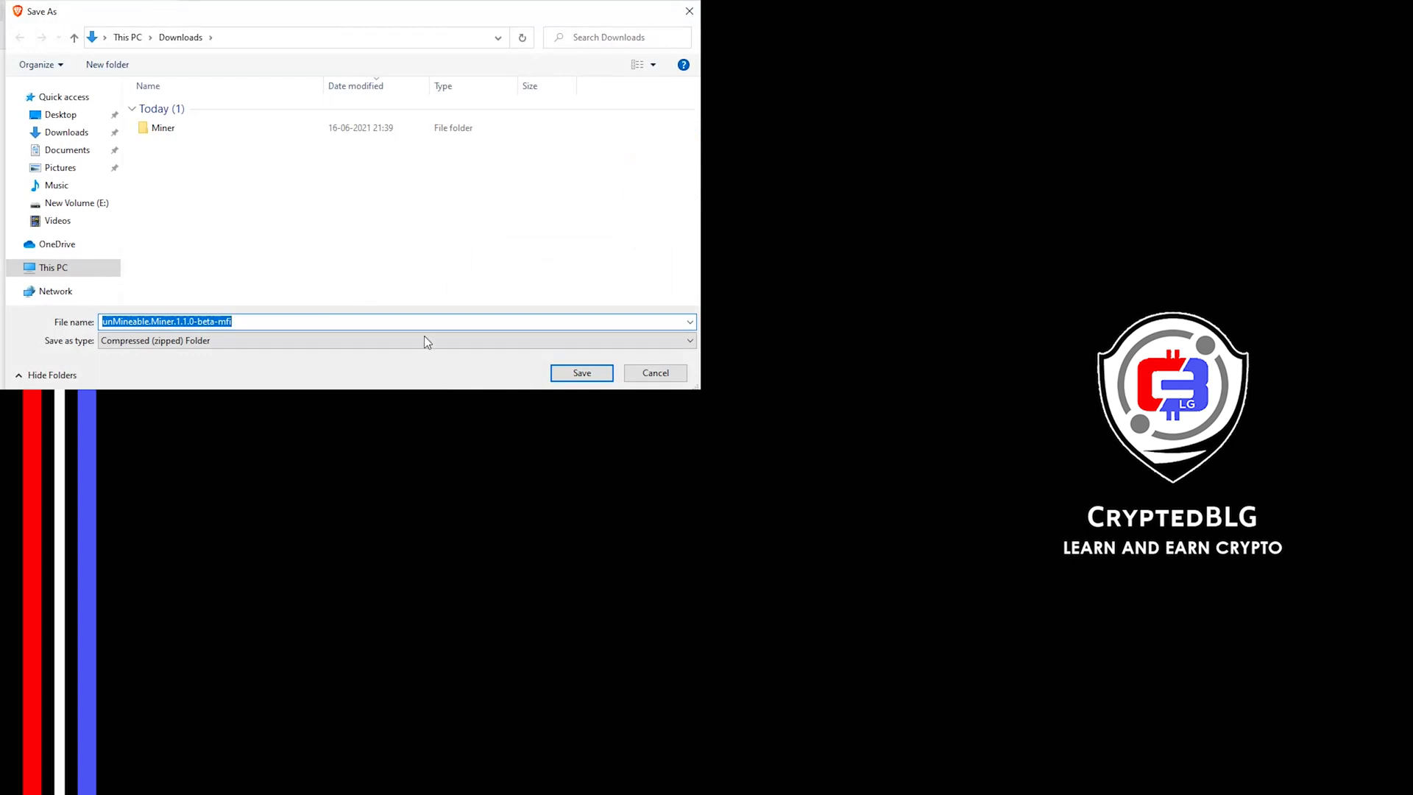
pyautogui.click(163, 128)
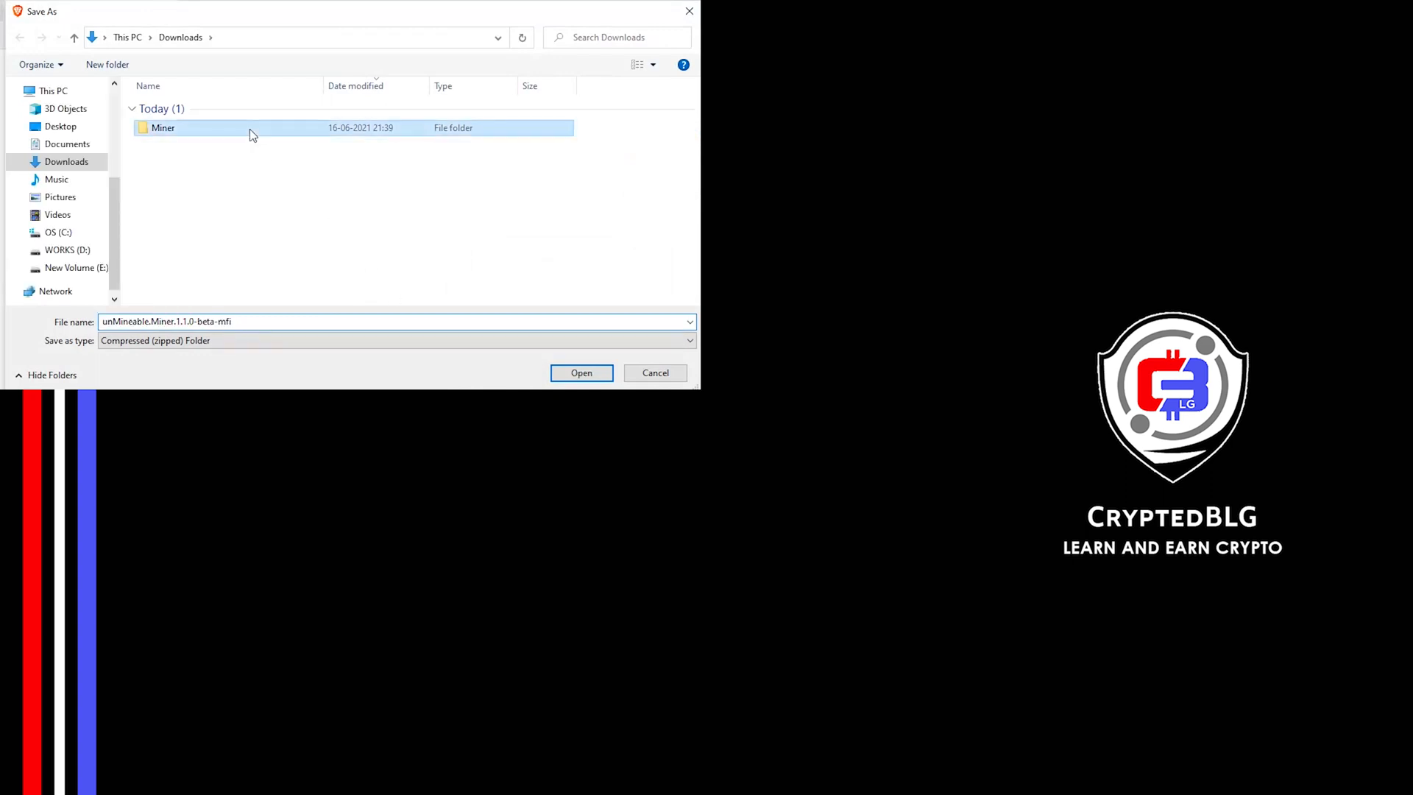
pyautogui.doubleClick(163, 127)
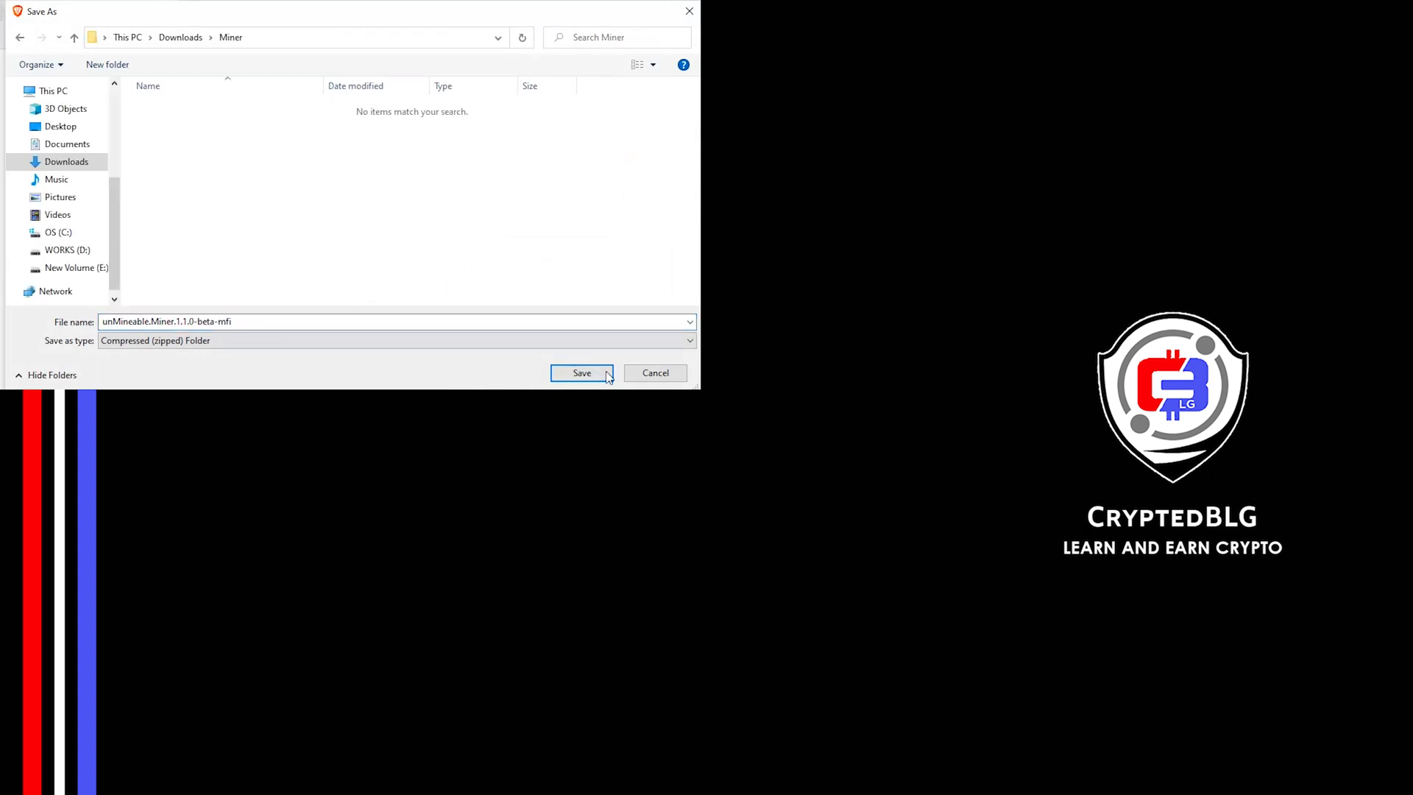
pyautogui.click(581, 372)
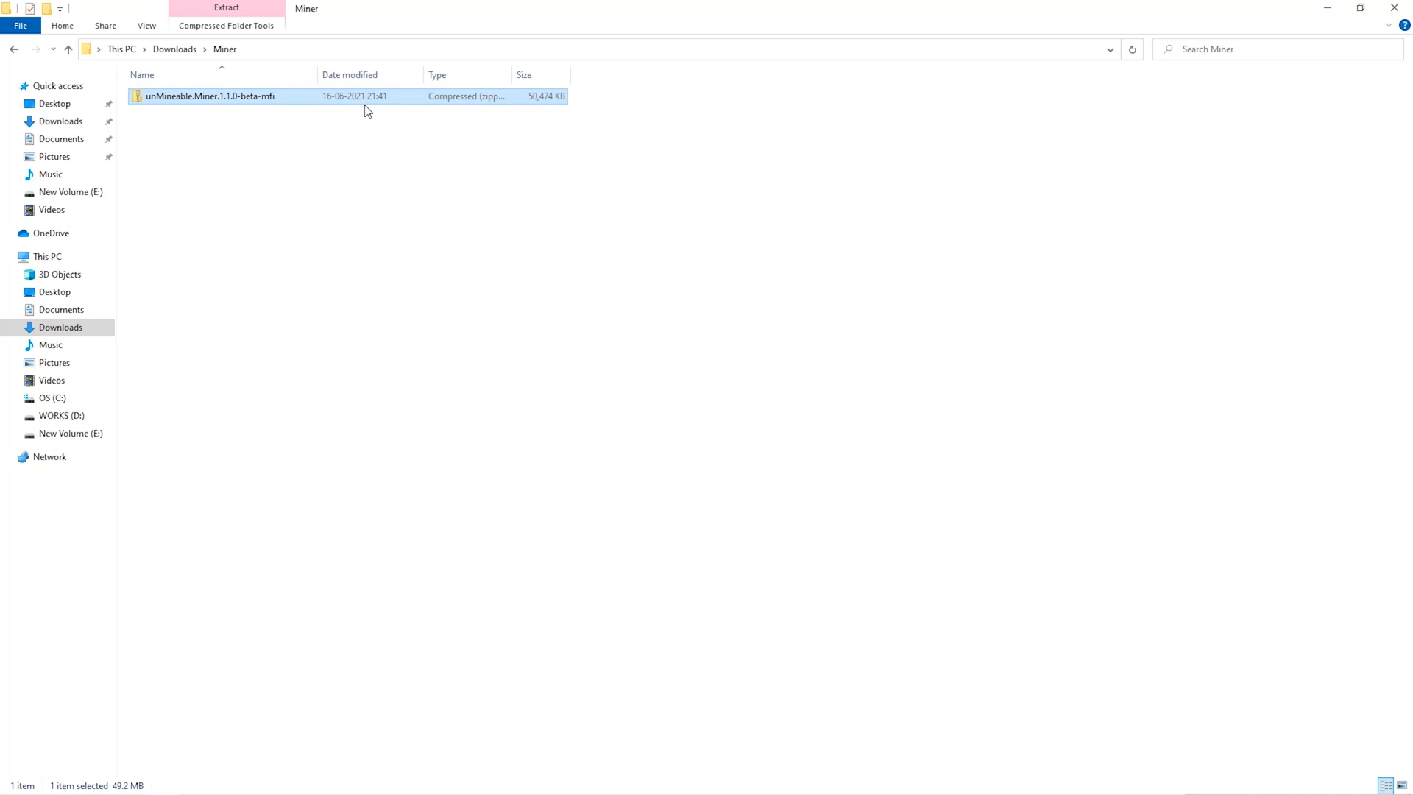
# - Extract the miner zip with 7-Zip Extract Here and launch unMineable Miner
pyautogui.rightClick(212, 96)
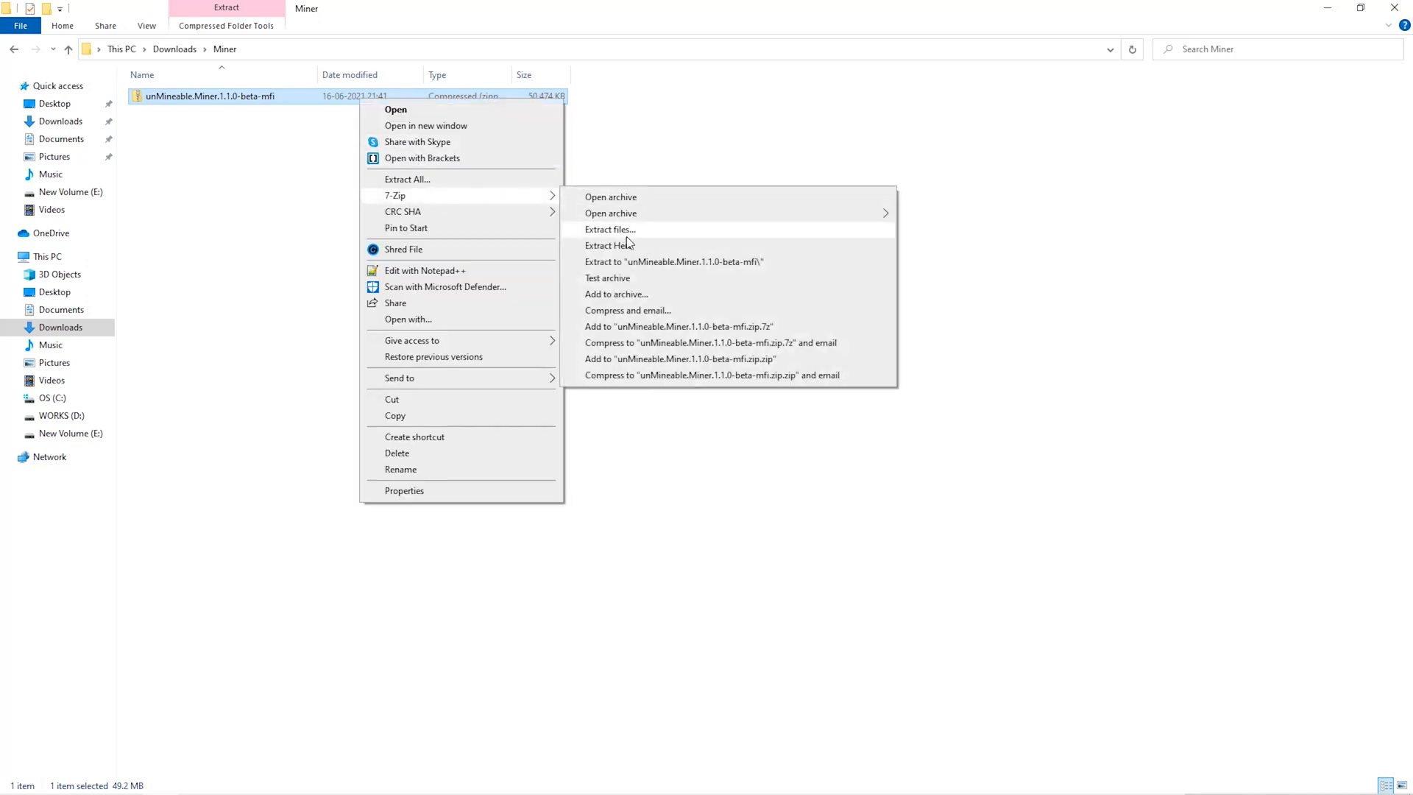
pyautogui.click(608, 245)
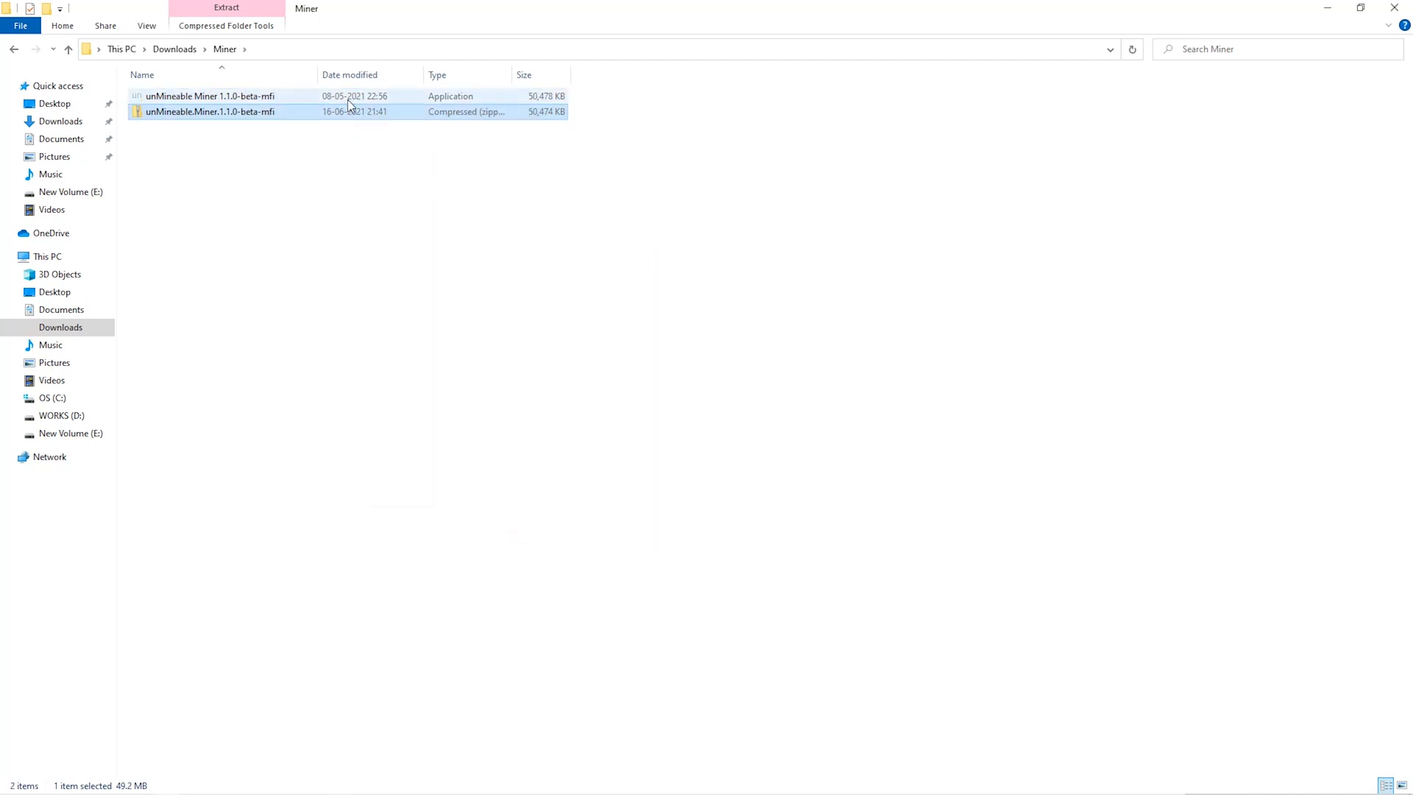
pyautogui.doubleClick(206, 96)
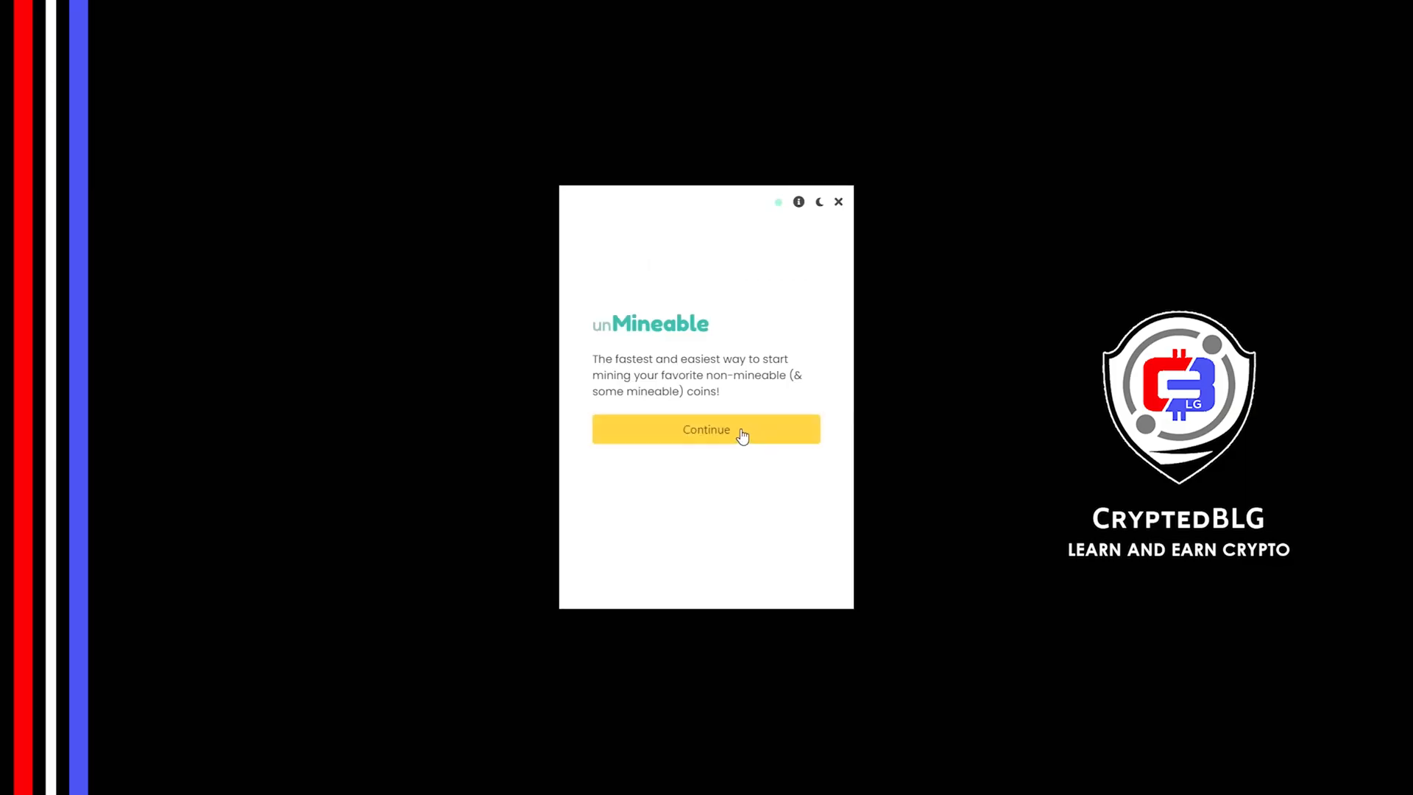
# - Pass the welcome screen and select Graphics Card (GPU) mining, then continue
pyautogui.click(706, 429)
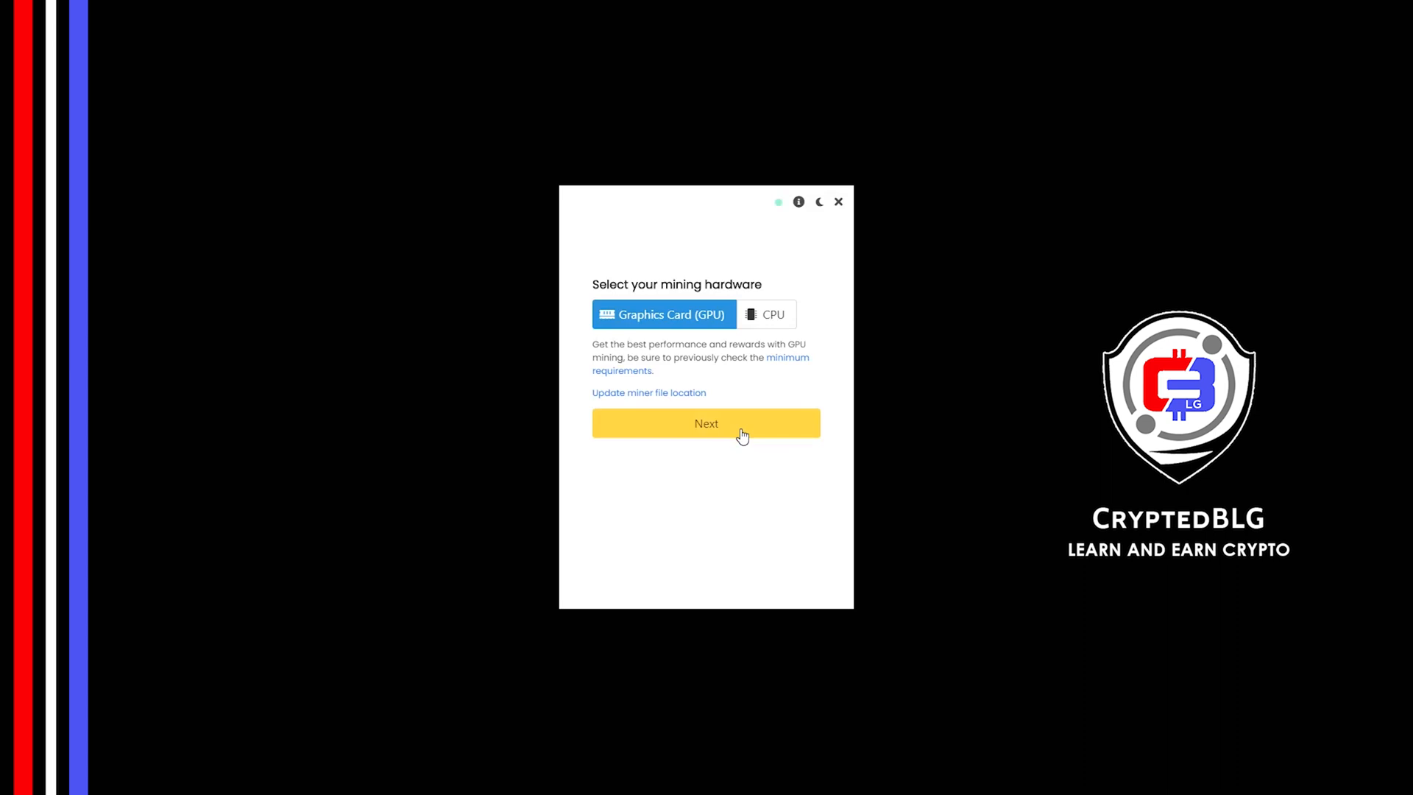
pyautogui.moveTo(752, 321)
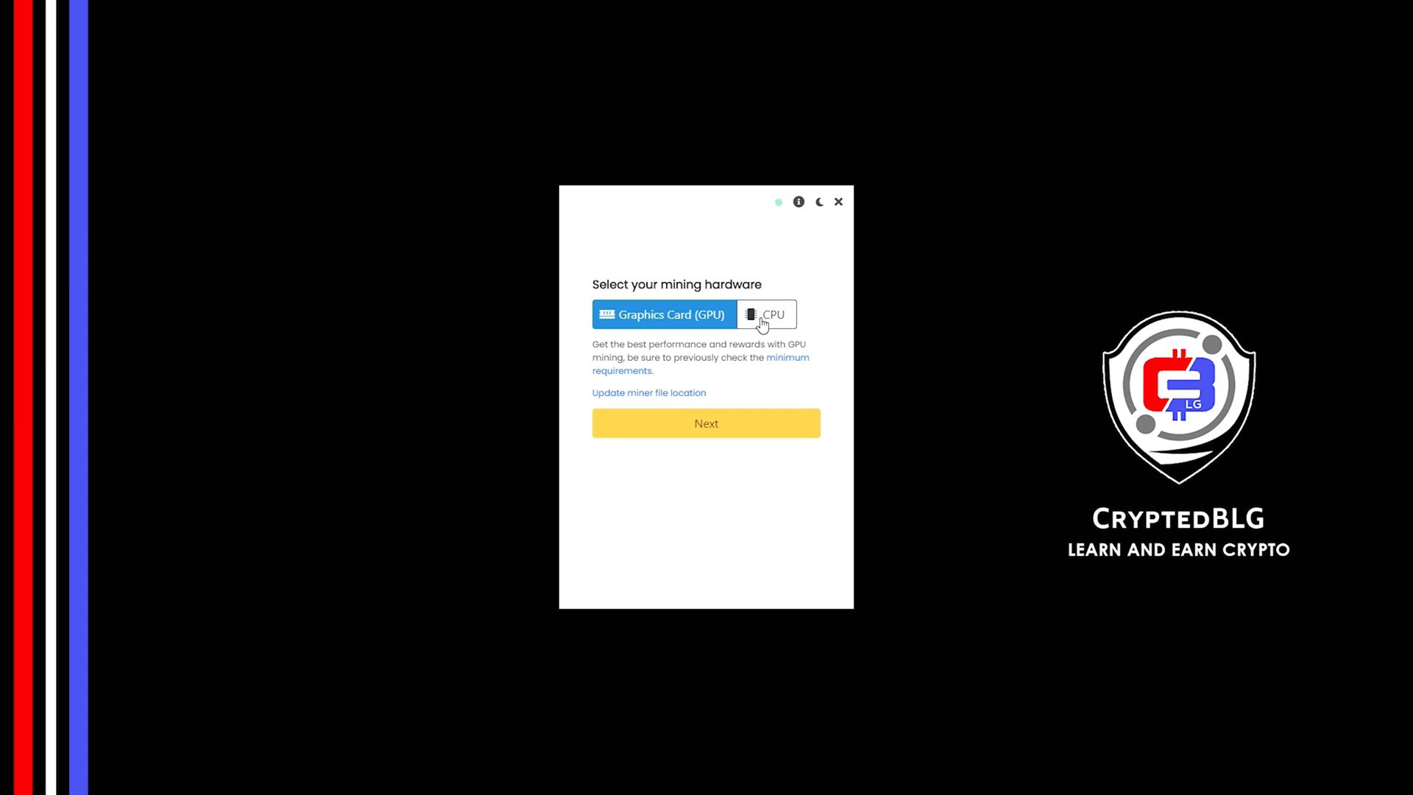
pyautogui.click(767, 314)
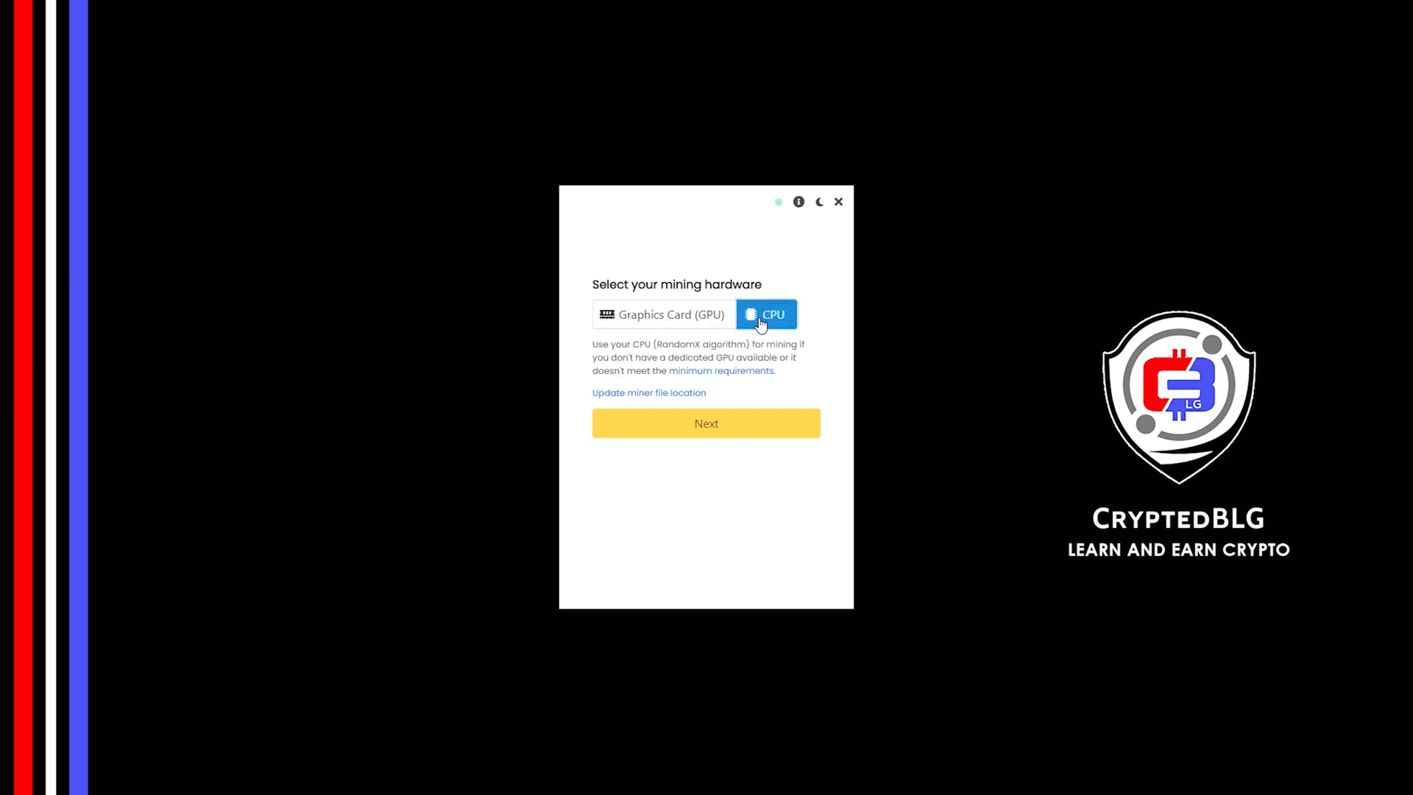
pyautogui.moveTo(747, 324)
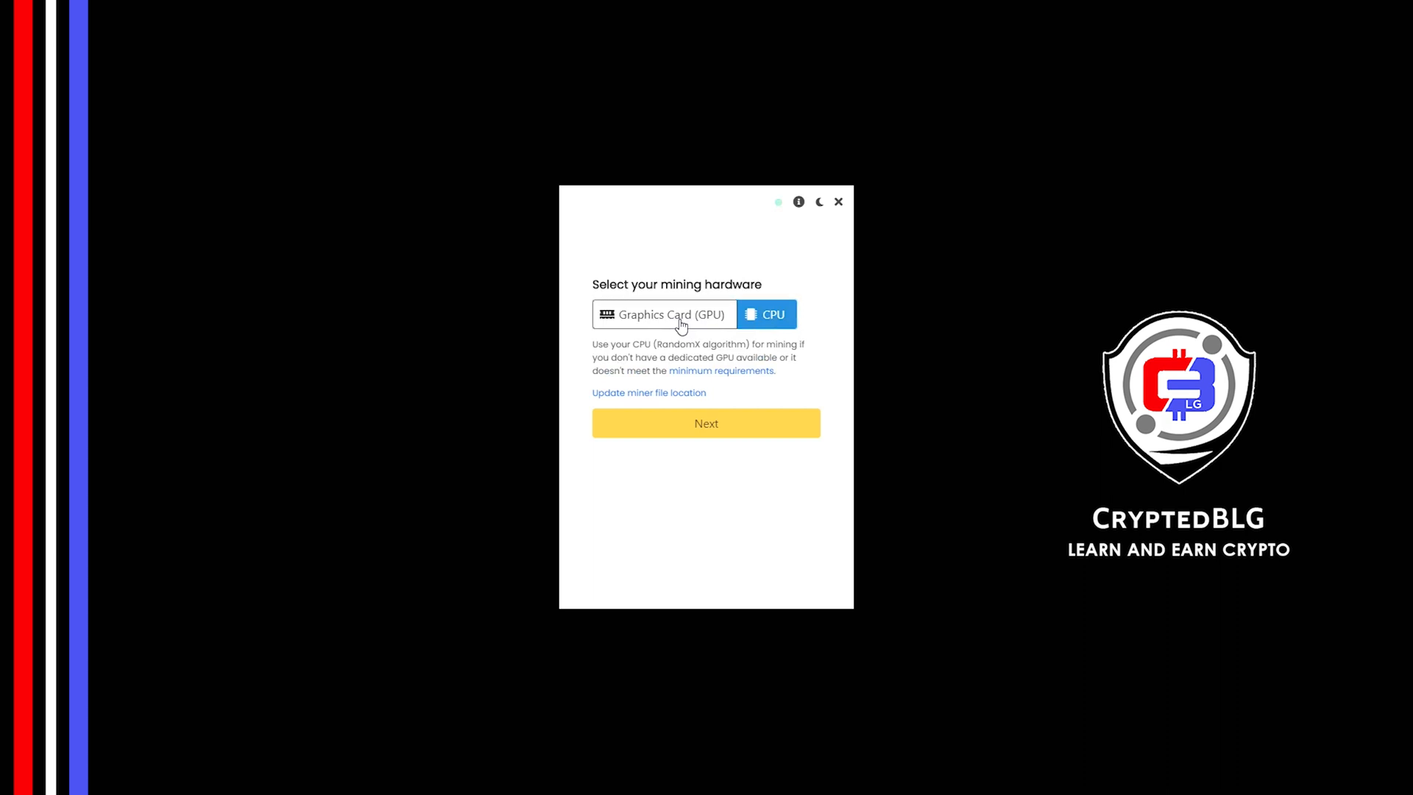
pyautogui.click(662, 314)
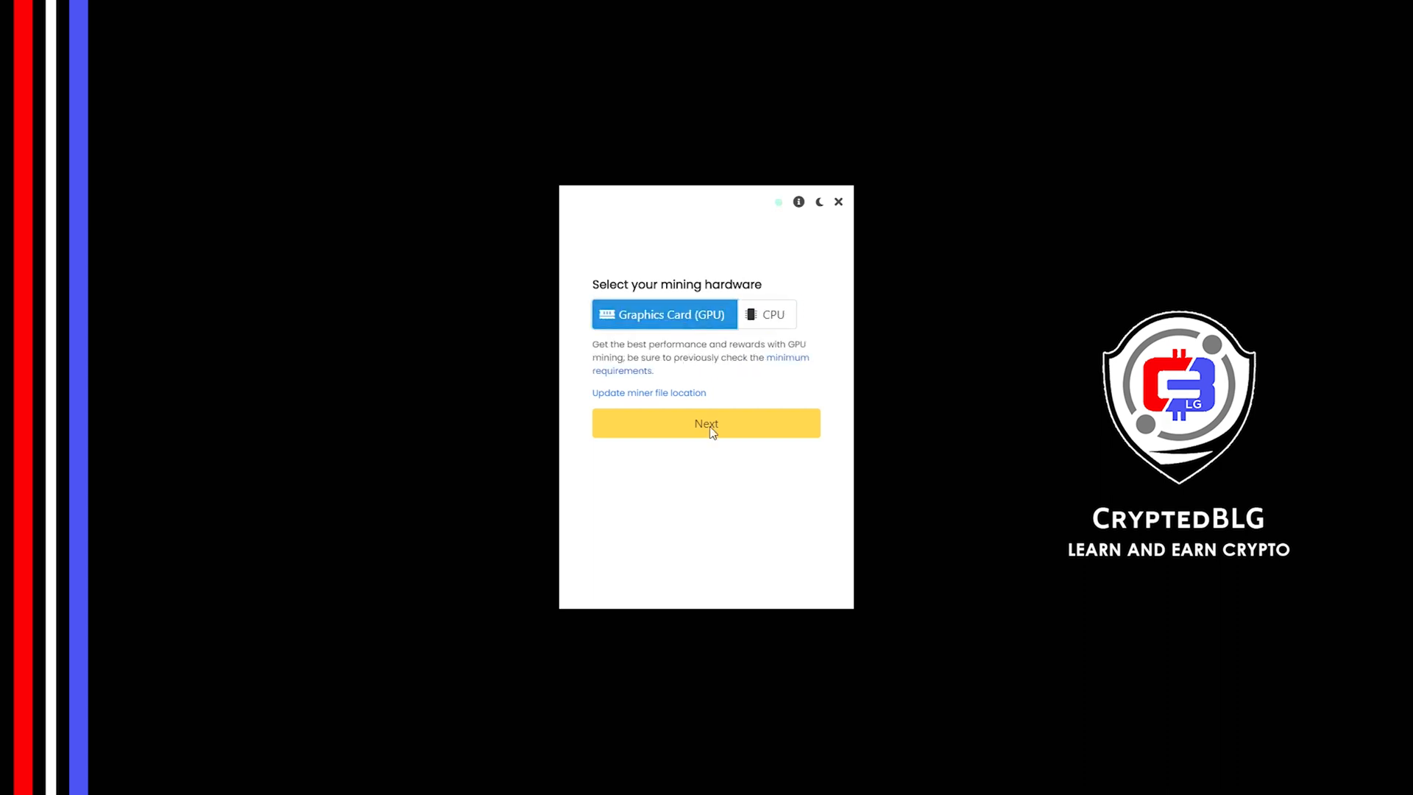
pyautogui.moveTo(672, 441)
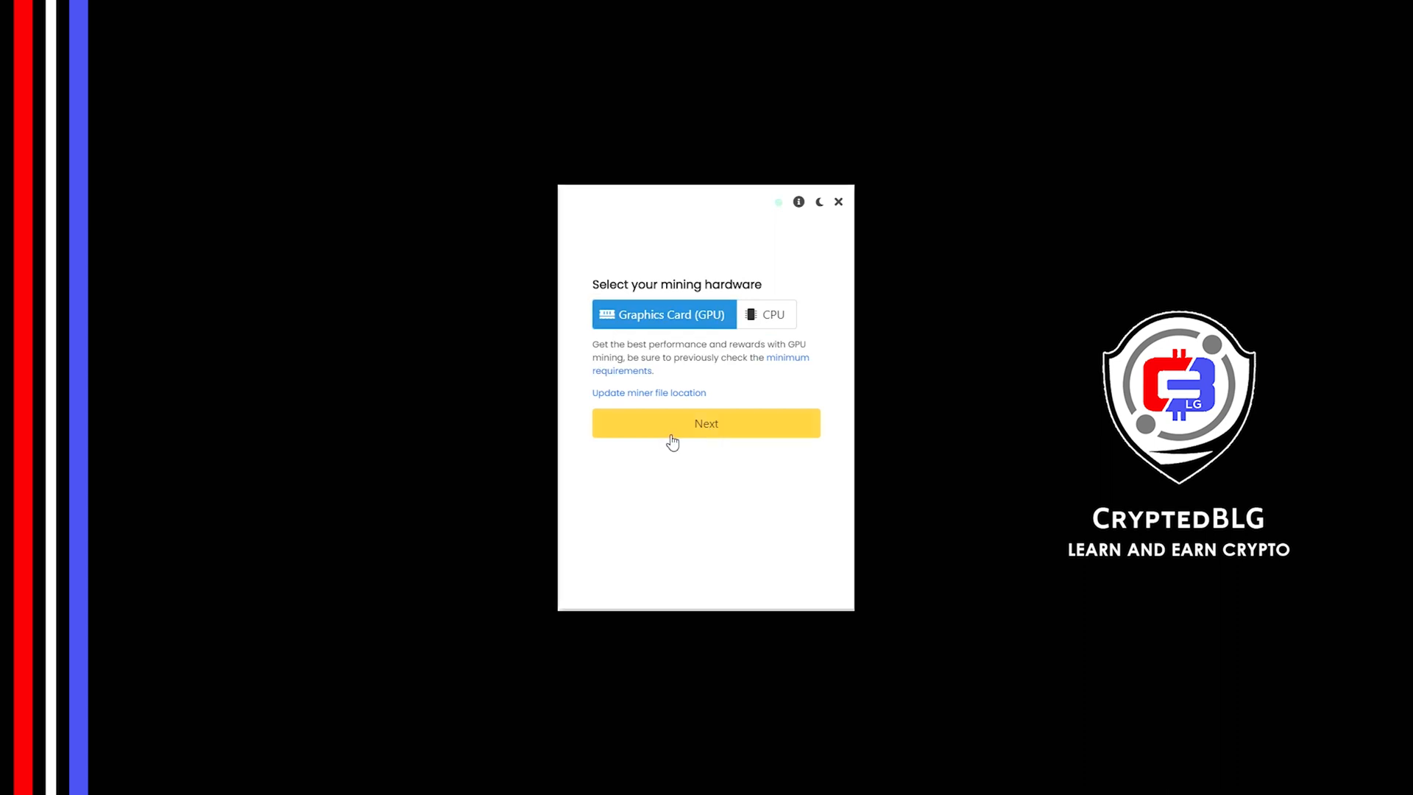
pyautogui.click(706, 423)
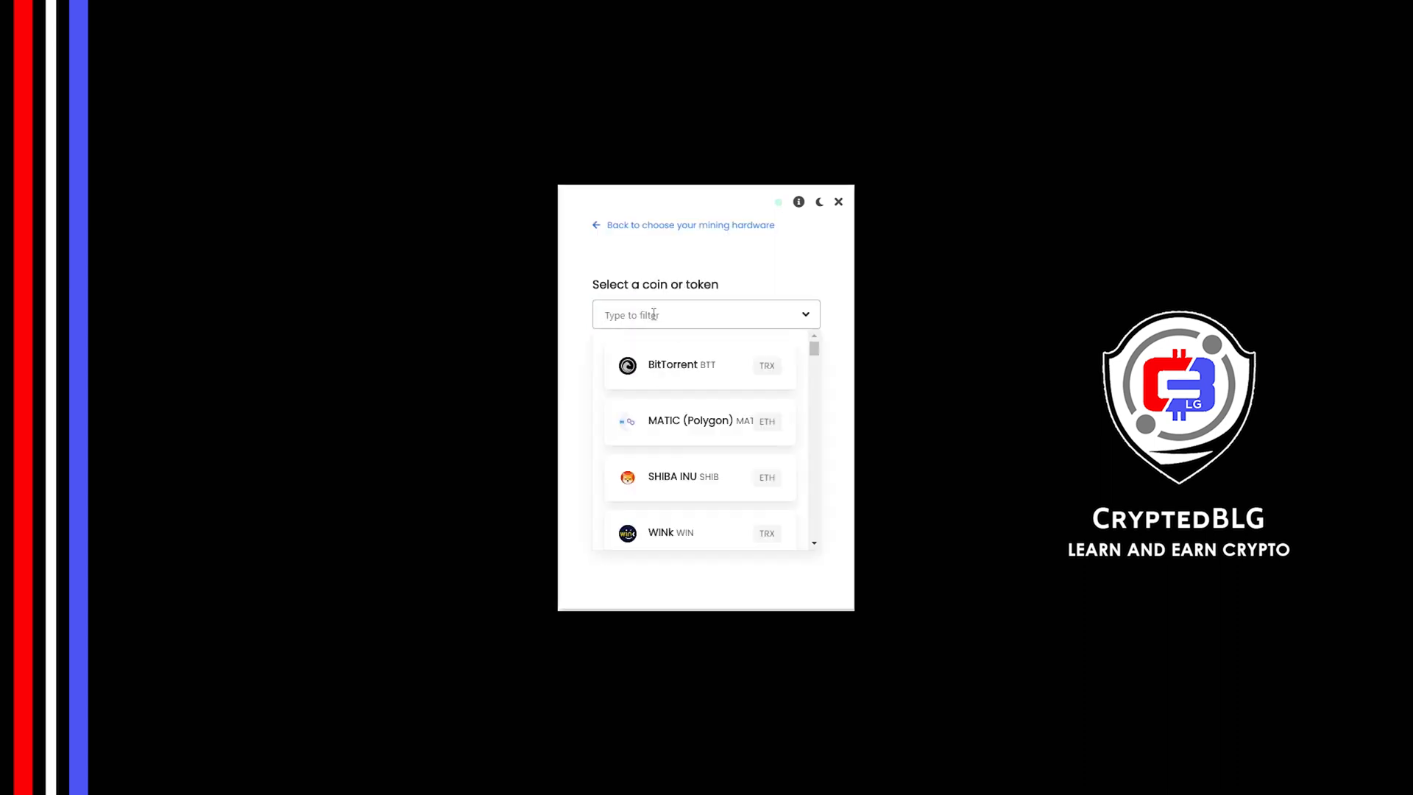
pyautogui.write('ftm')
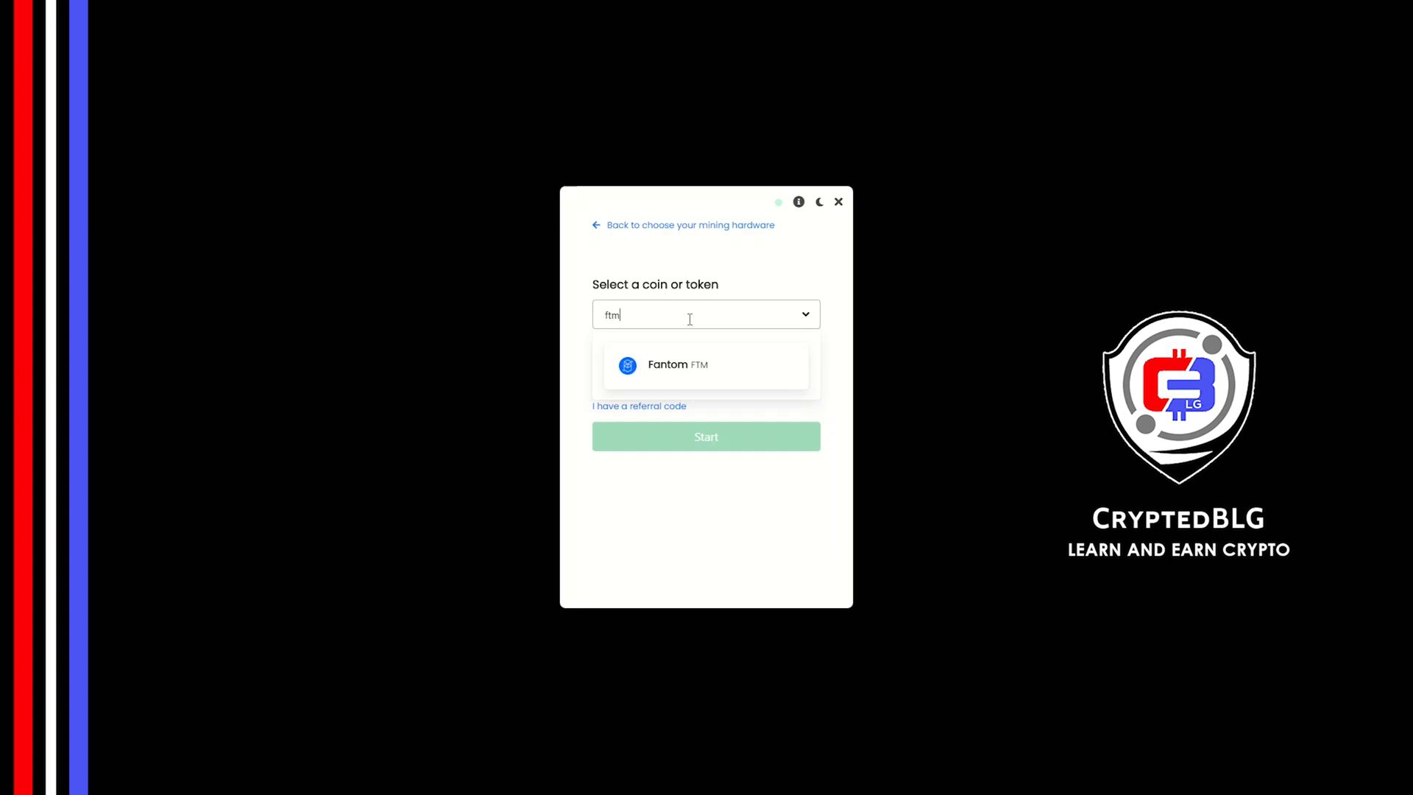
pyautogui.click(683, 364)
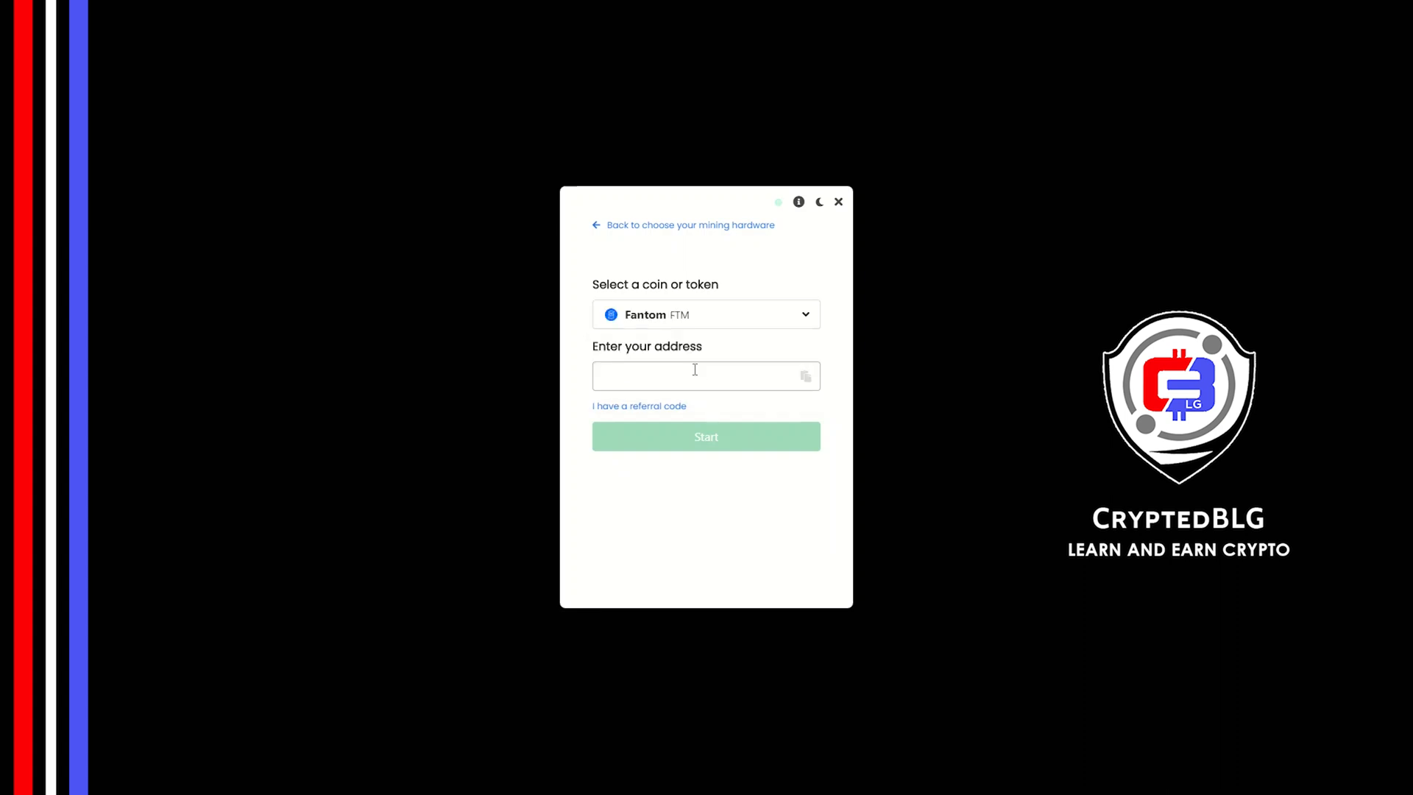
pyautogui.write('0x545fb44bb6ef63933fbe9c9f9c1214')
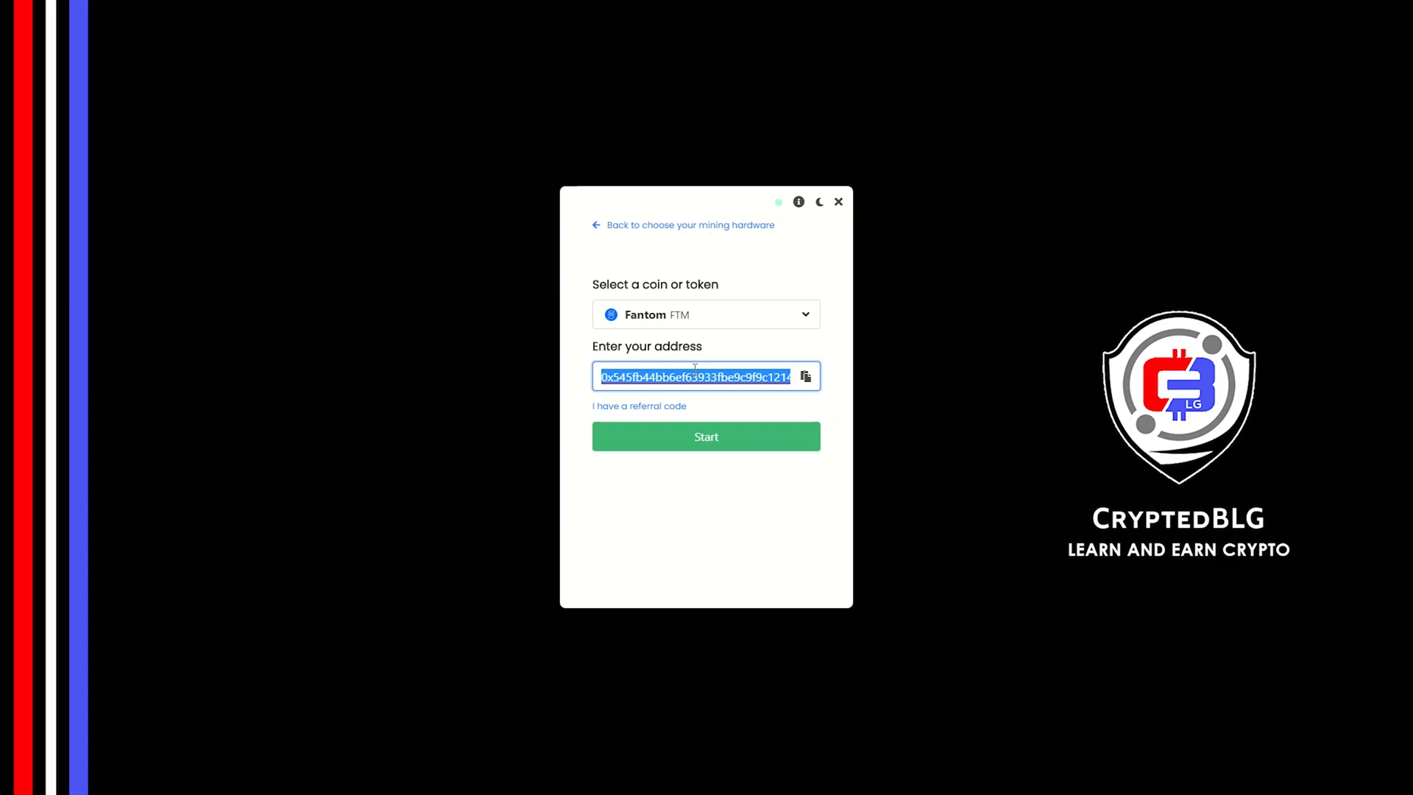
pyautogui.click(639, 405)
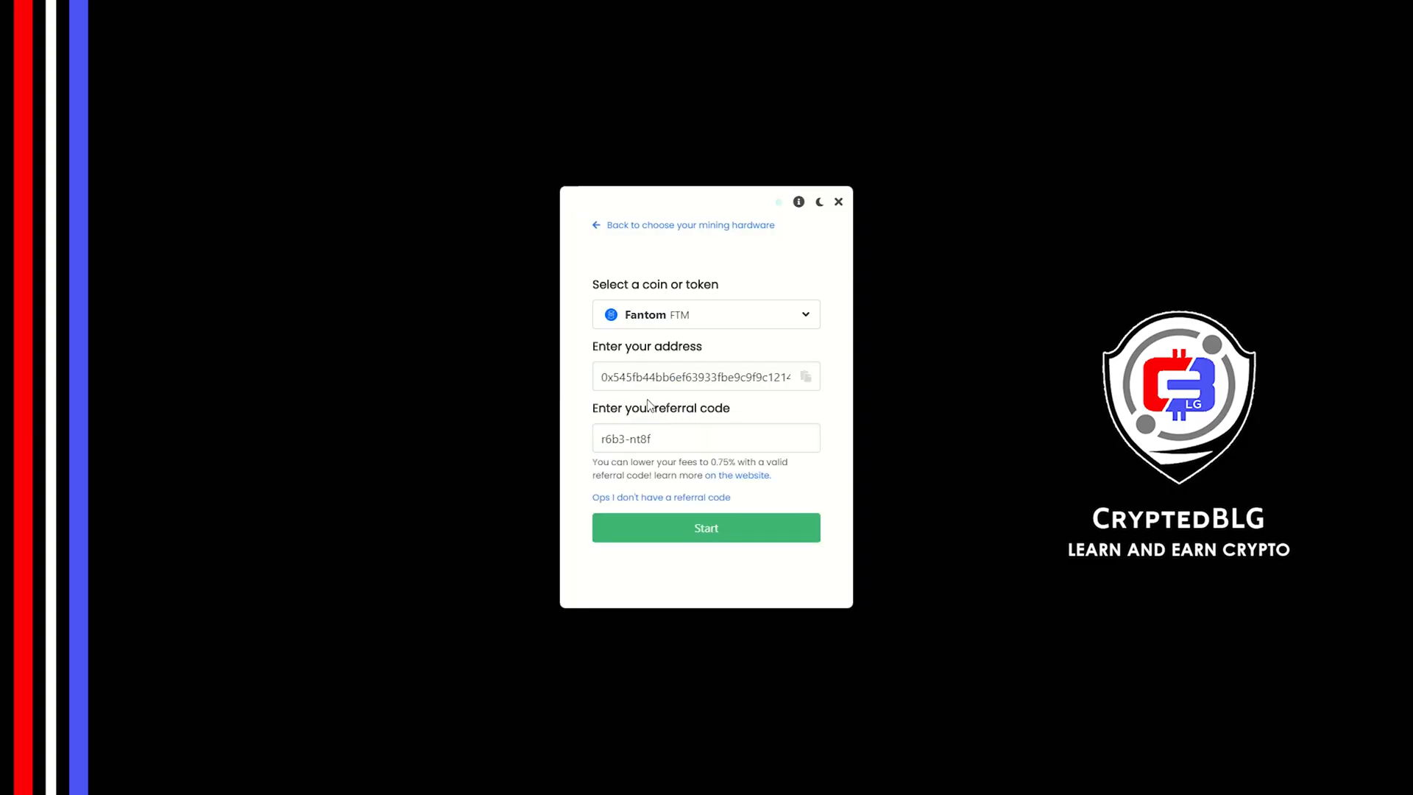
pyautogui.moveTo(658, 419)
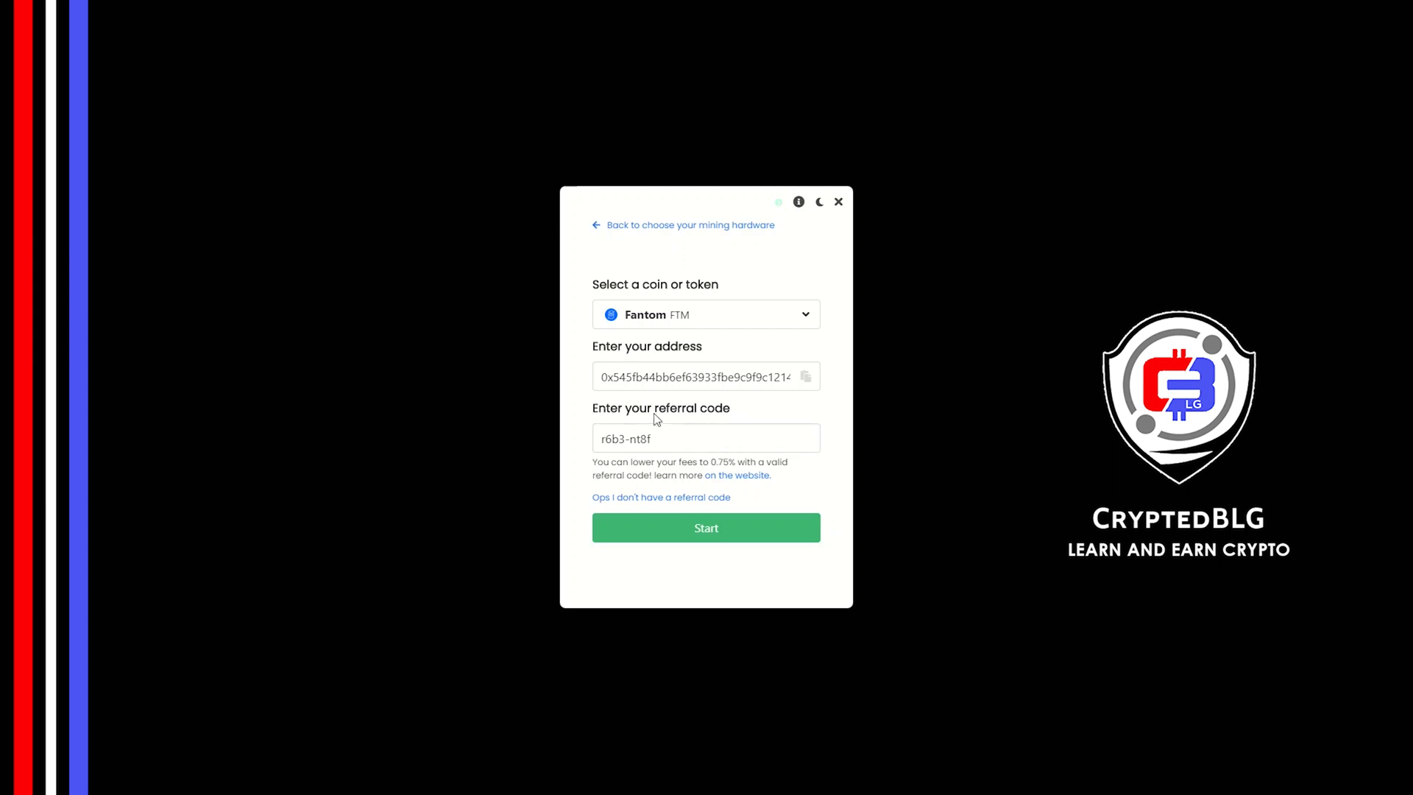
pyautogui.click(736, 474)
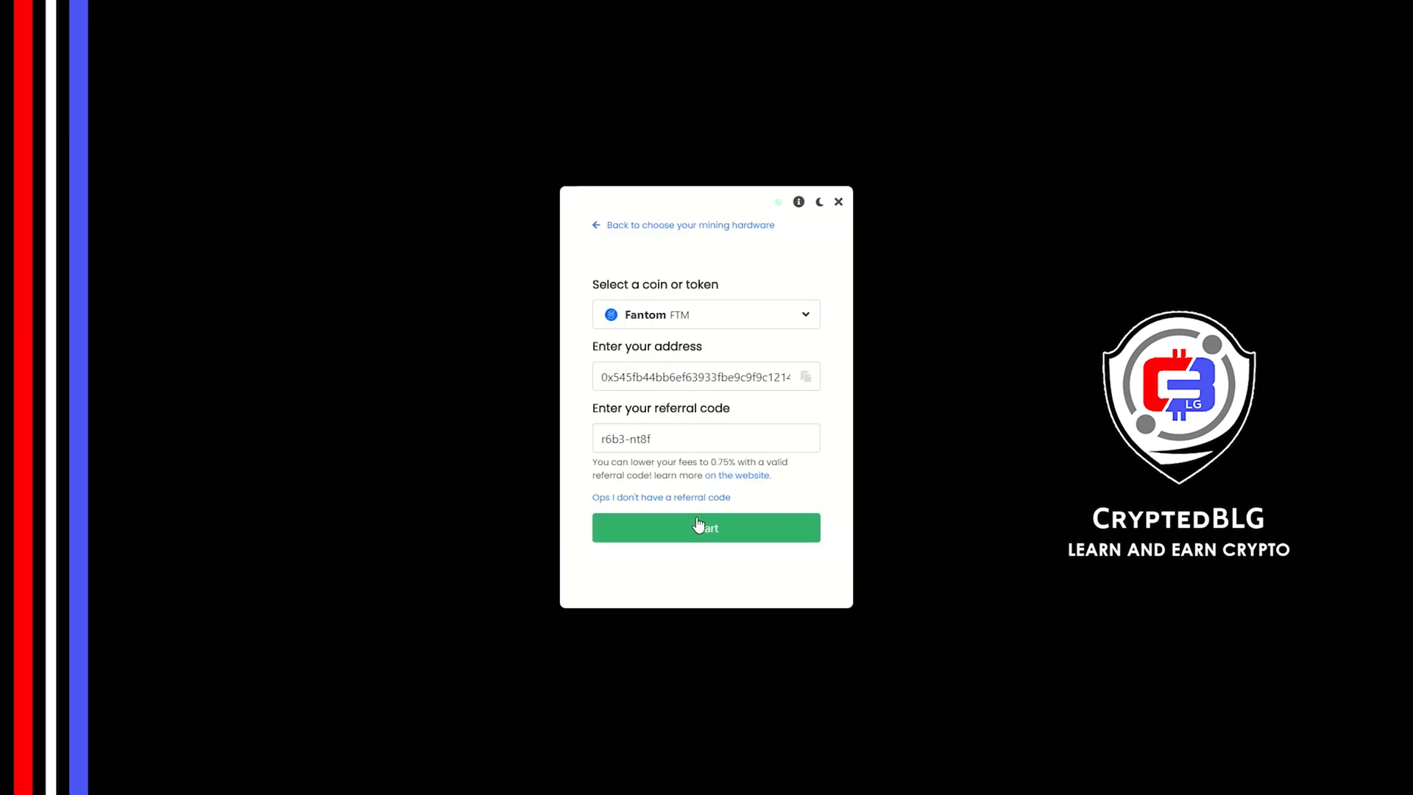
# - Start mining and allow the miner through the Windows firewall
pyautogui.click(706, 528)
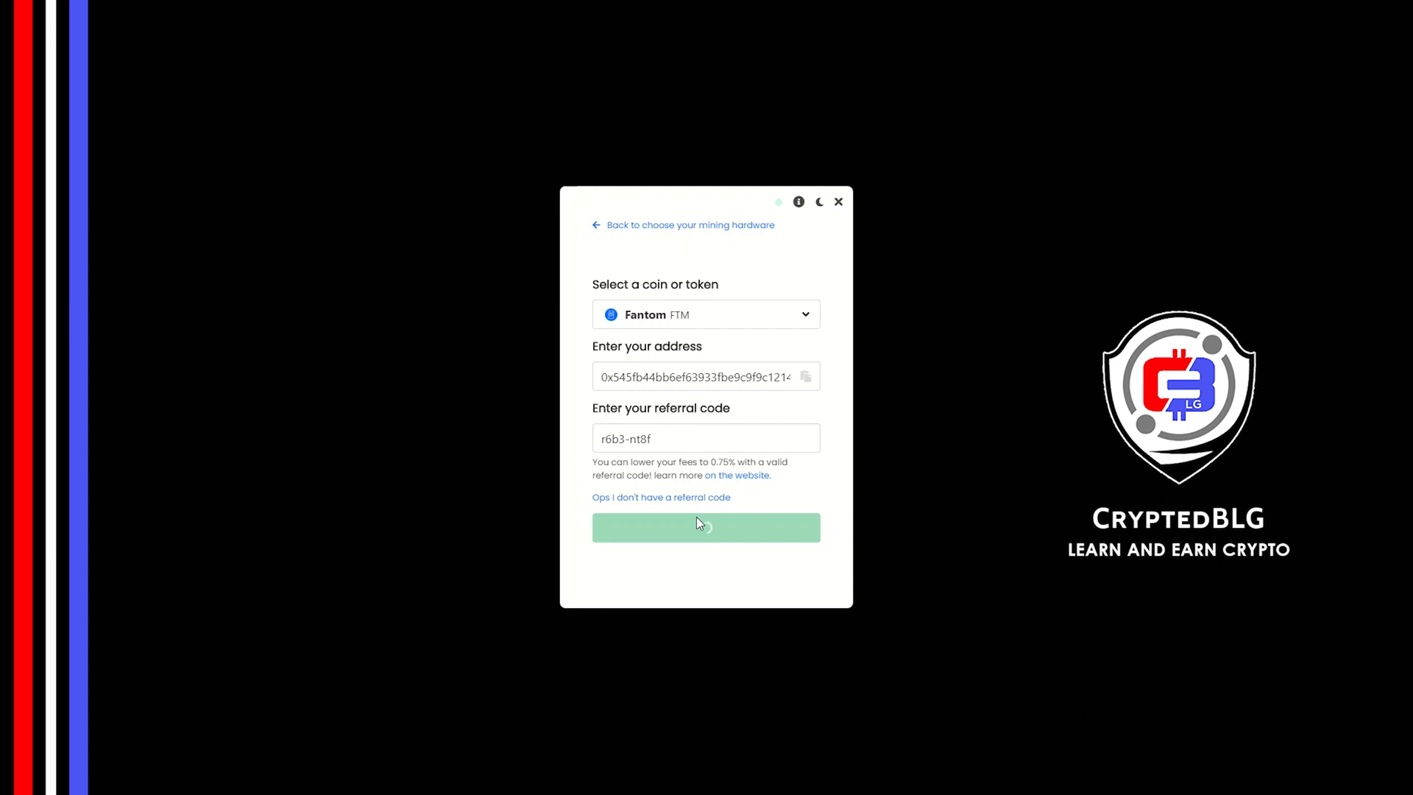
pyautogui.click(706, 526)
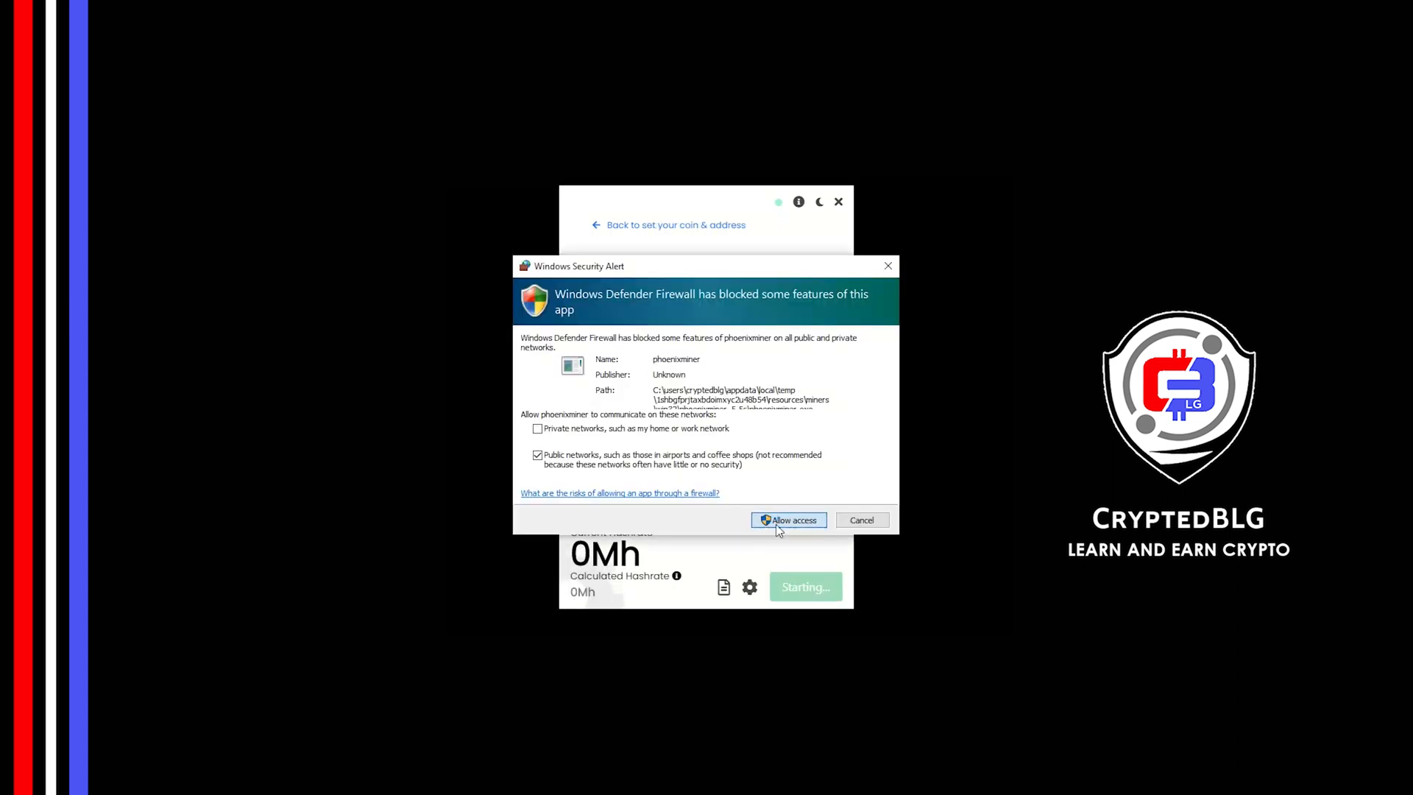
pyautogui.click(788, 521)
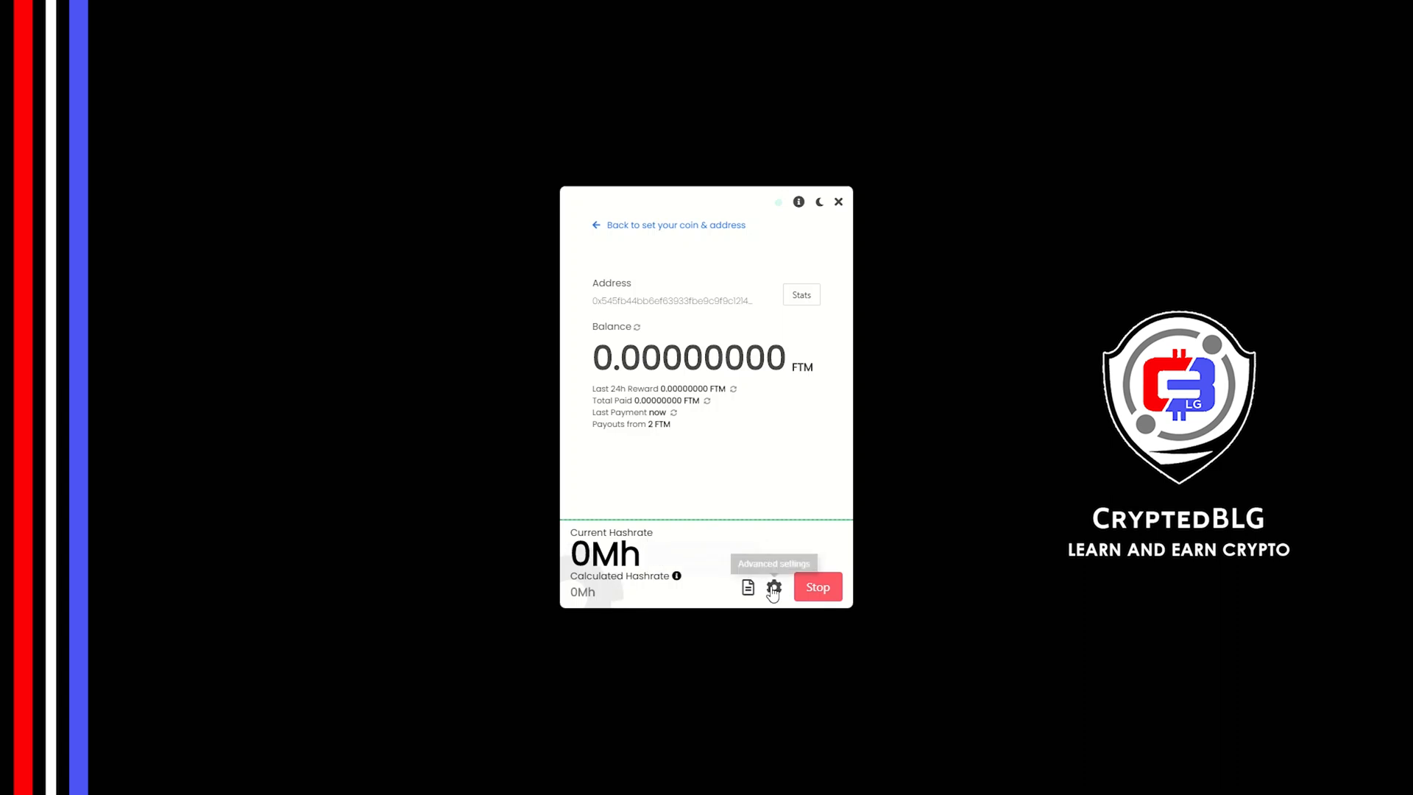
# - Open the miner's Advanced settings via the gear icon beside Stop
pyautogui.click(773, 586)
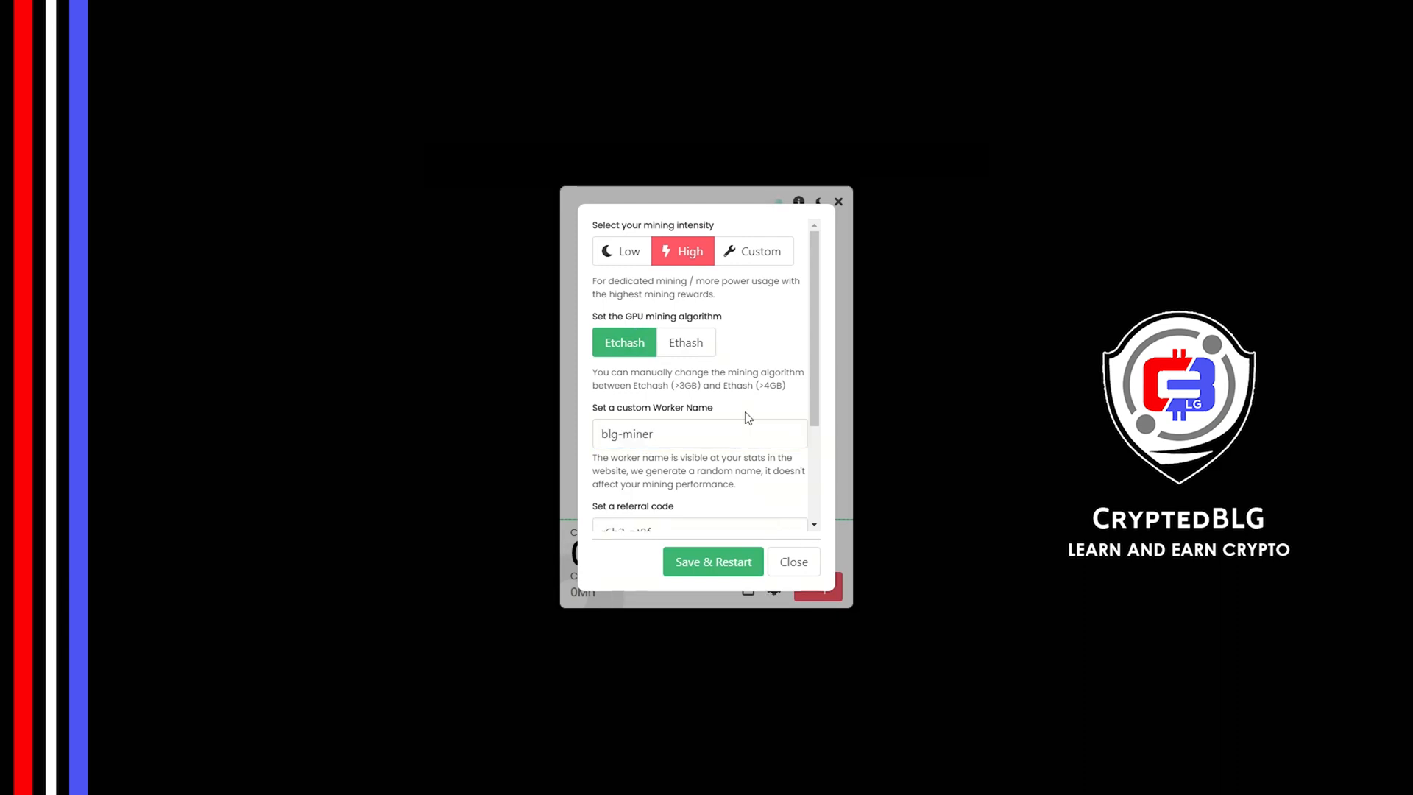
# - Scroll the Advanced settings to check intensity, Etchash, worker blg-miner and referral code
pyautogui.scroll(-3)
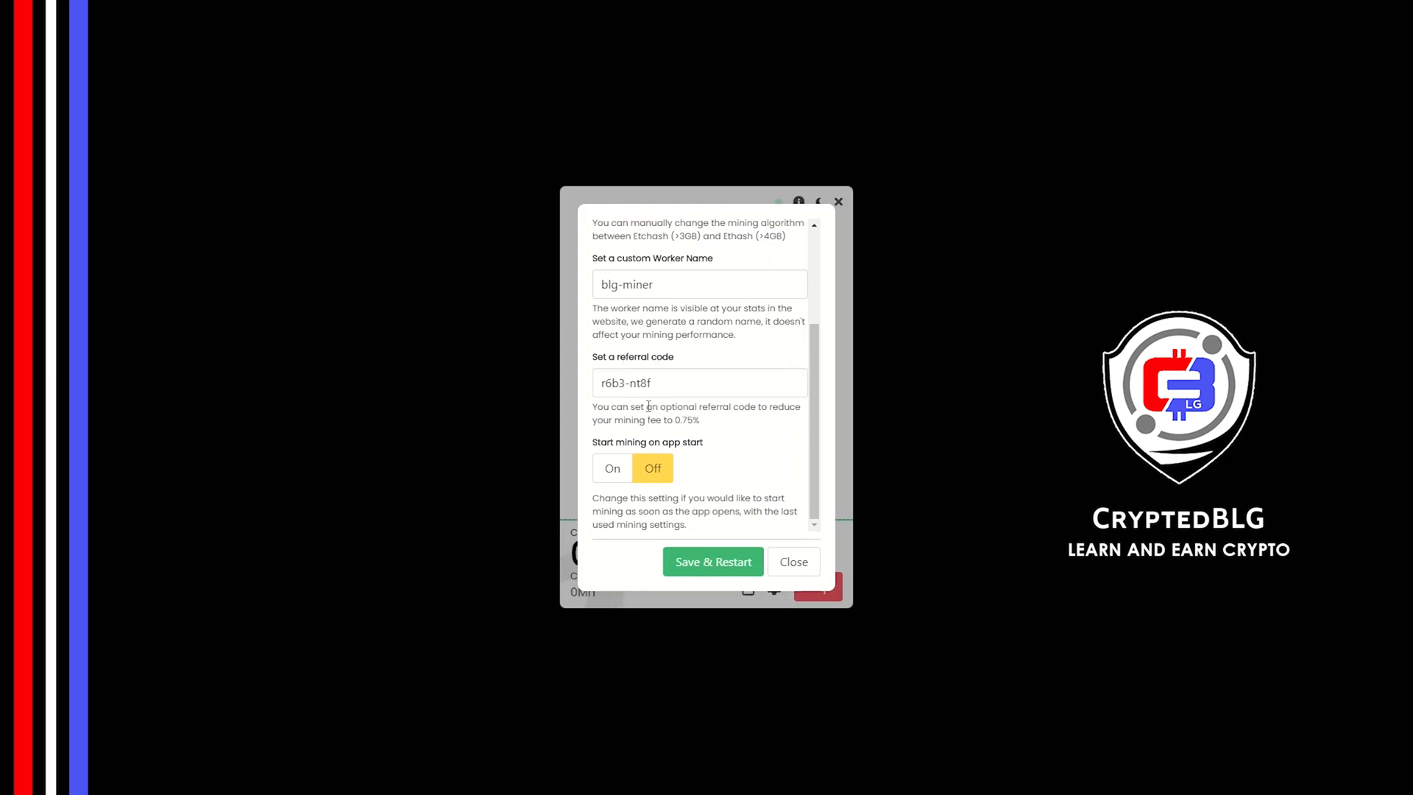
pyautogui.moveTo(628, 469)
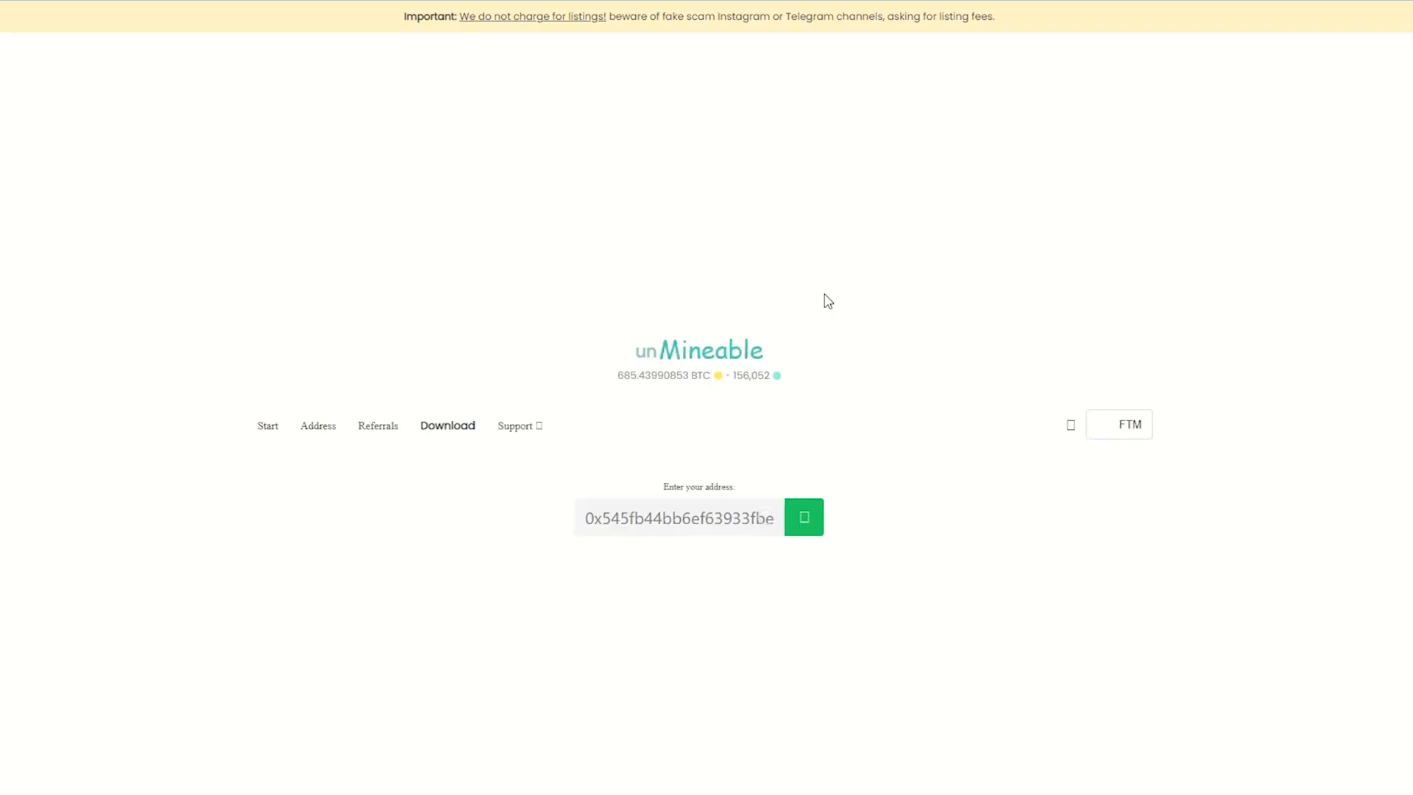
# - Look up the wallet dashboard, view Payments, Referral Code and Stats, and enable auto pay
pyautogui.click(803, 518)
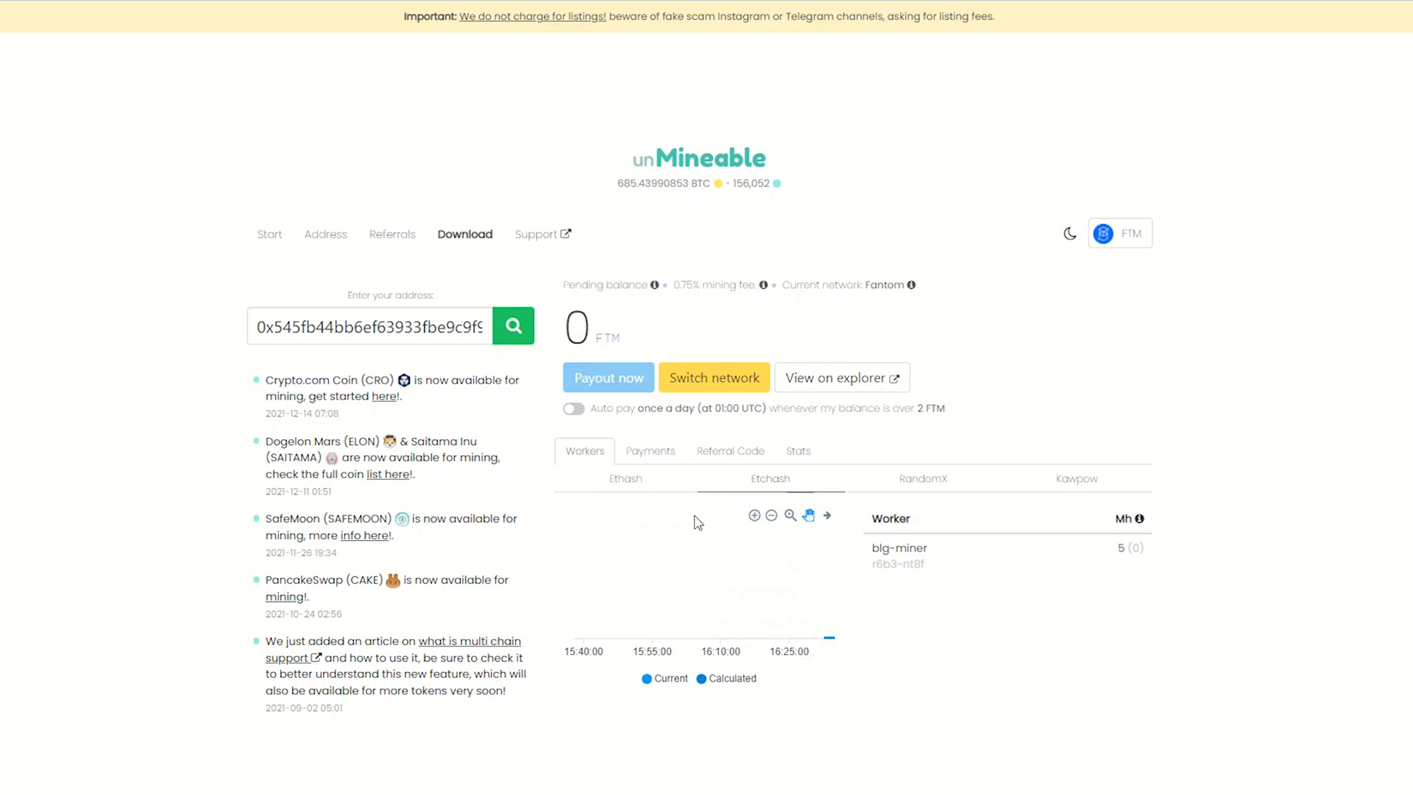
pyautogui.click(651, 451)
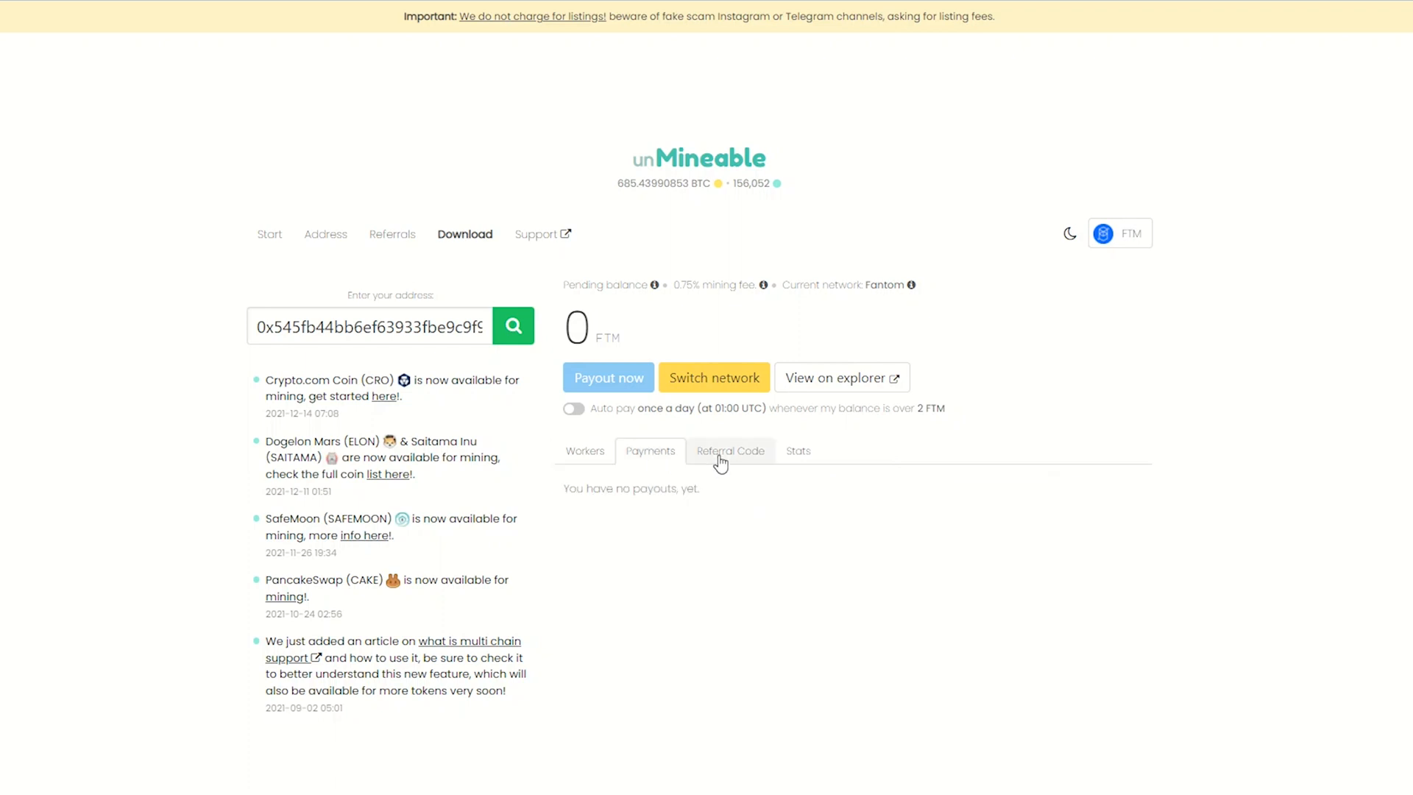
pyautogui.click(731, 451)
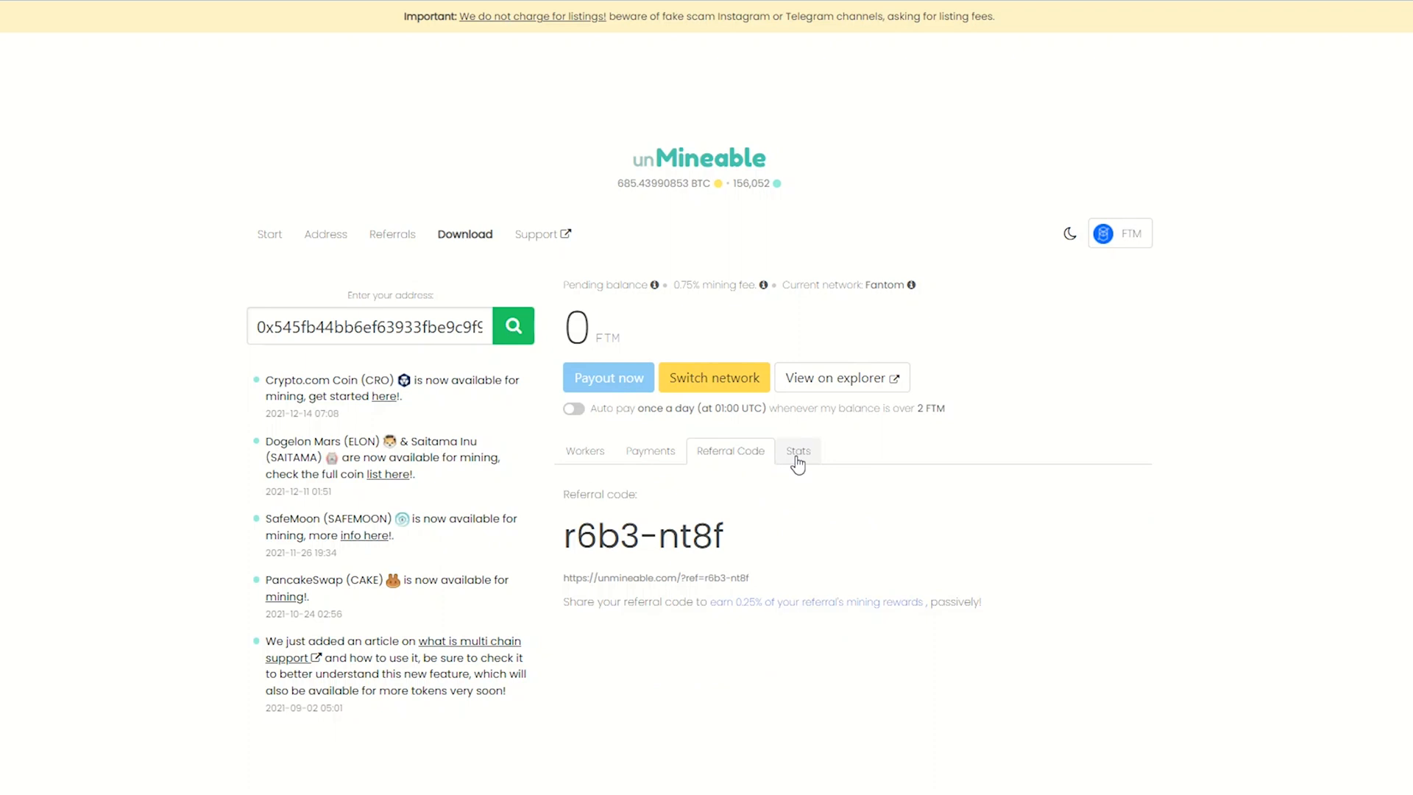
pyautogui.click(798, 451)
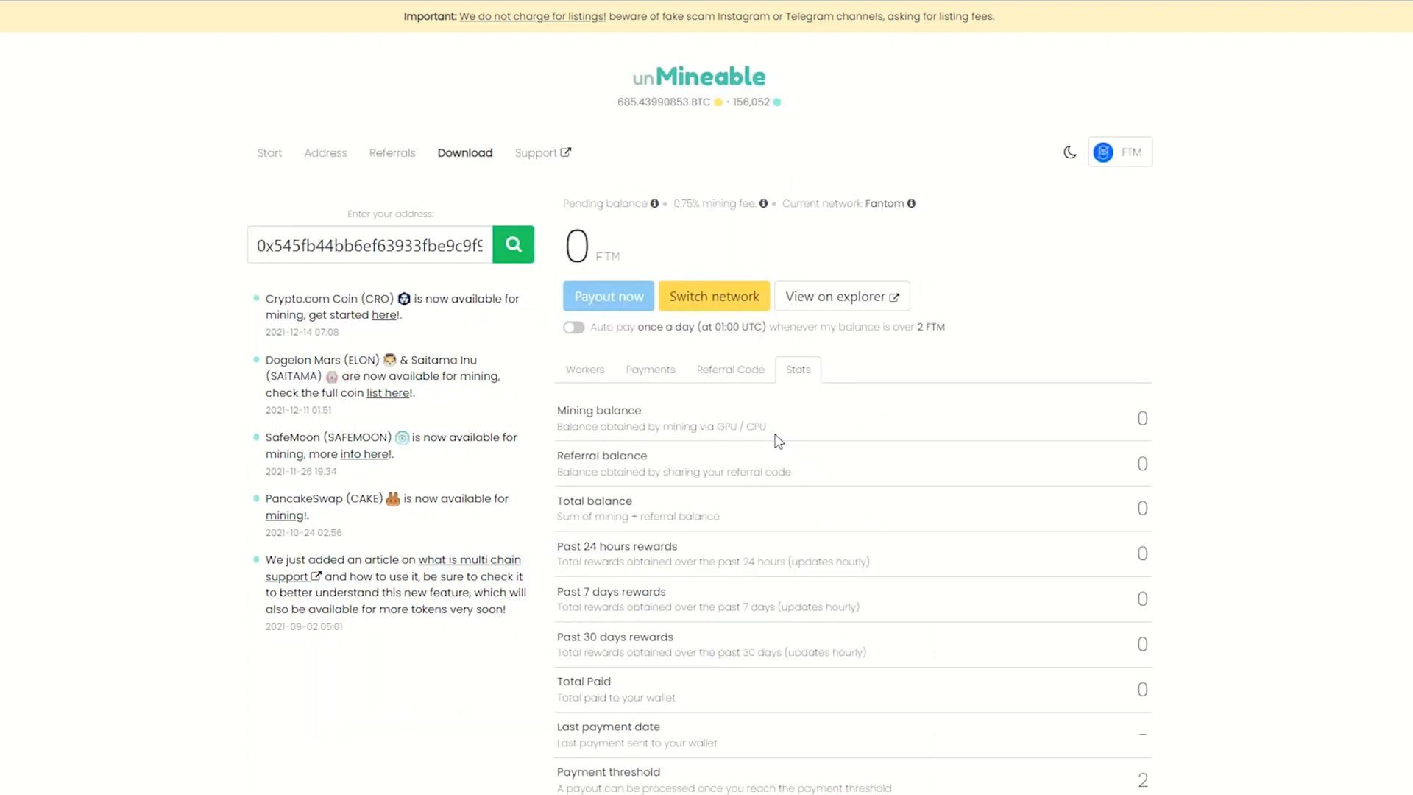
pyautogui.click(573, 327)
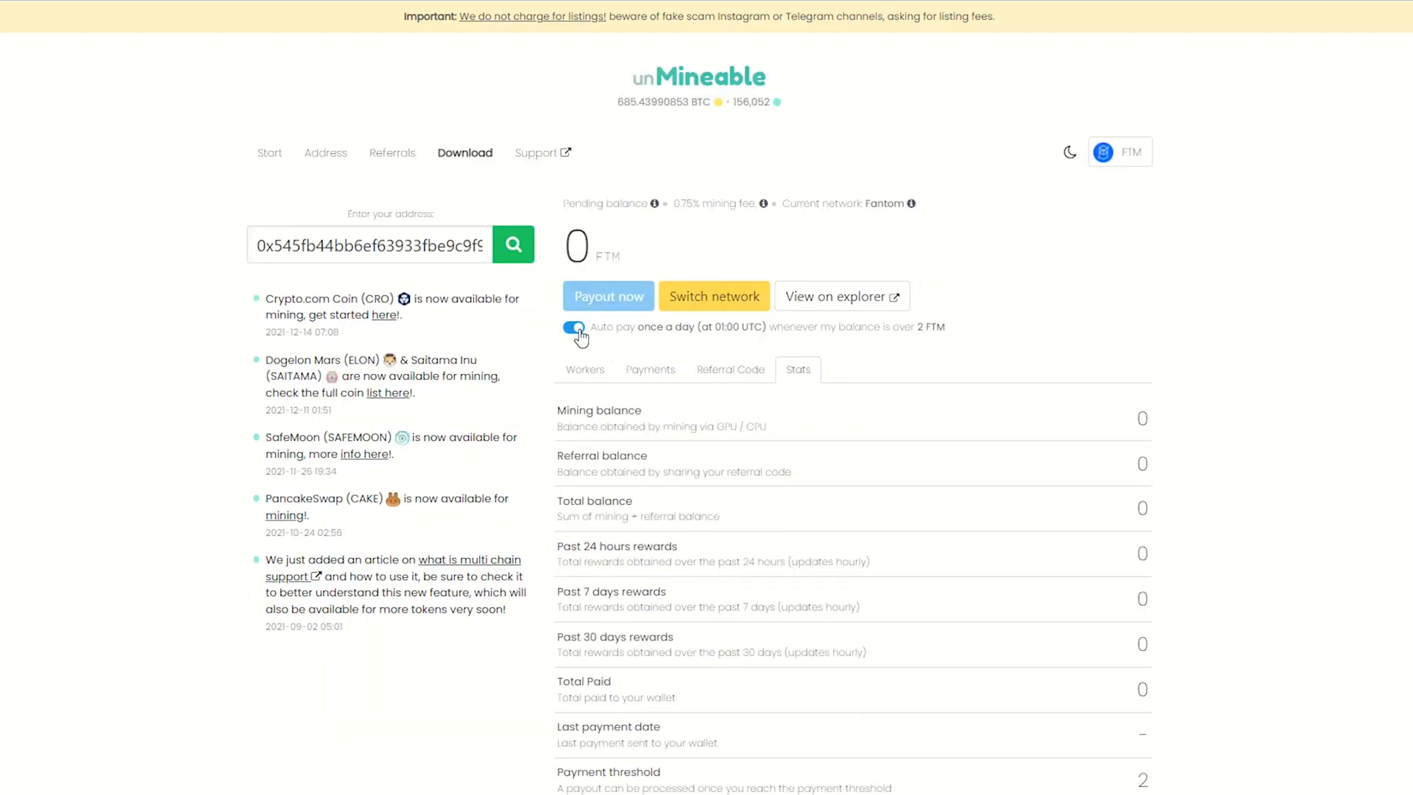